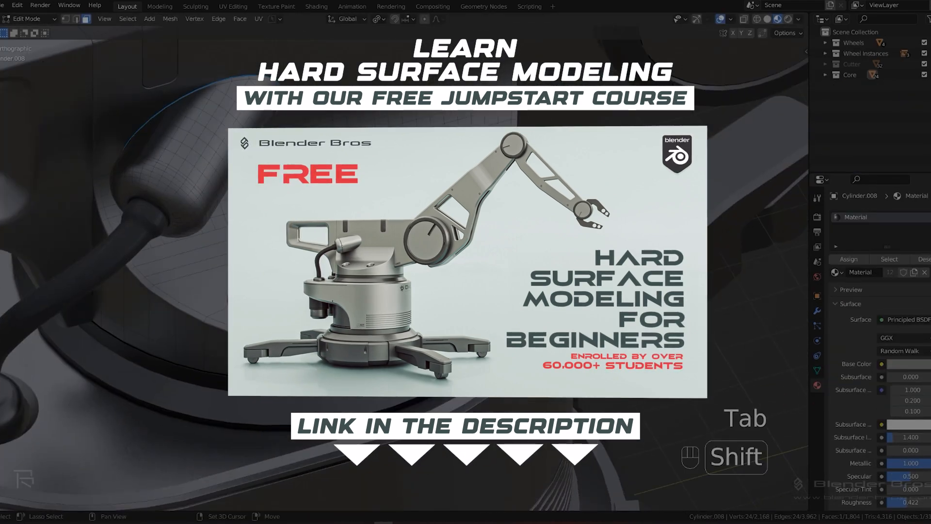
Clear the default scene so only the empty grid and collection remain
key(Tab)
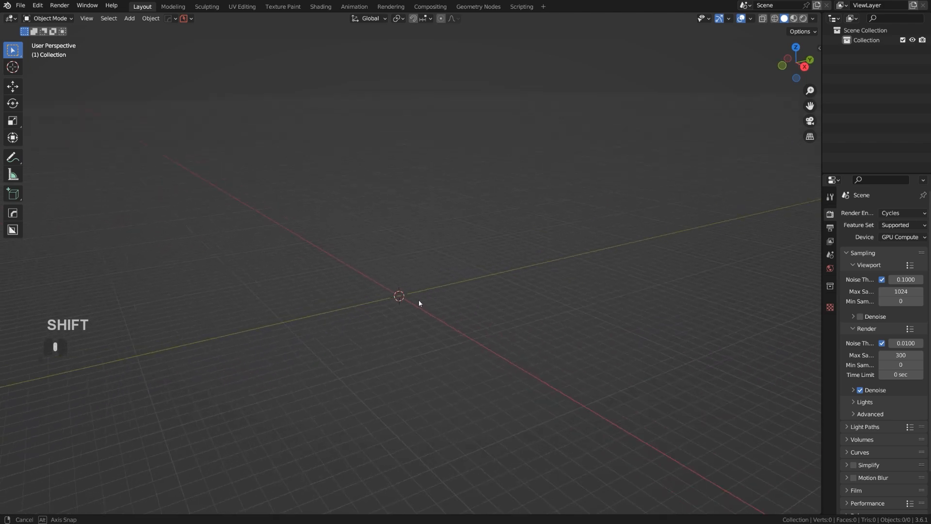
Add a cylinder with 100 vertices and flatten it into a short, wide disc
key(shift+a)
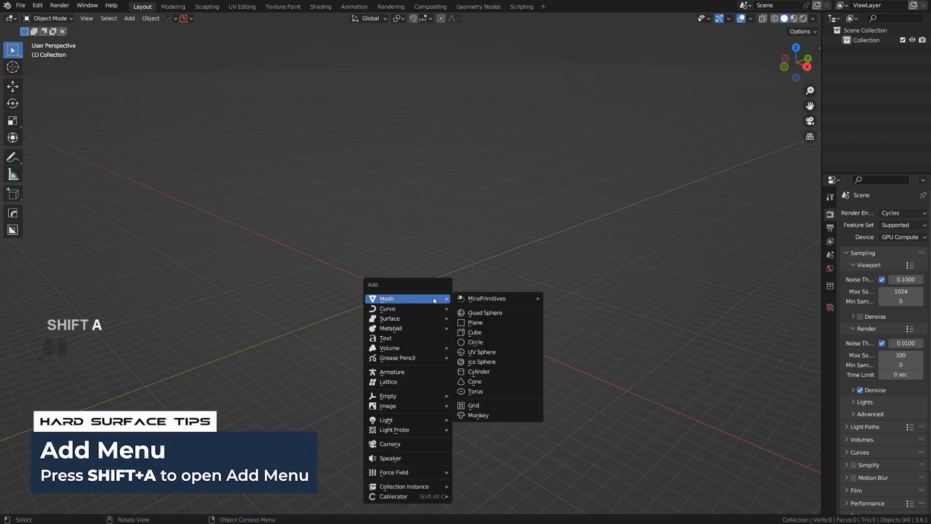
click(479, 372)
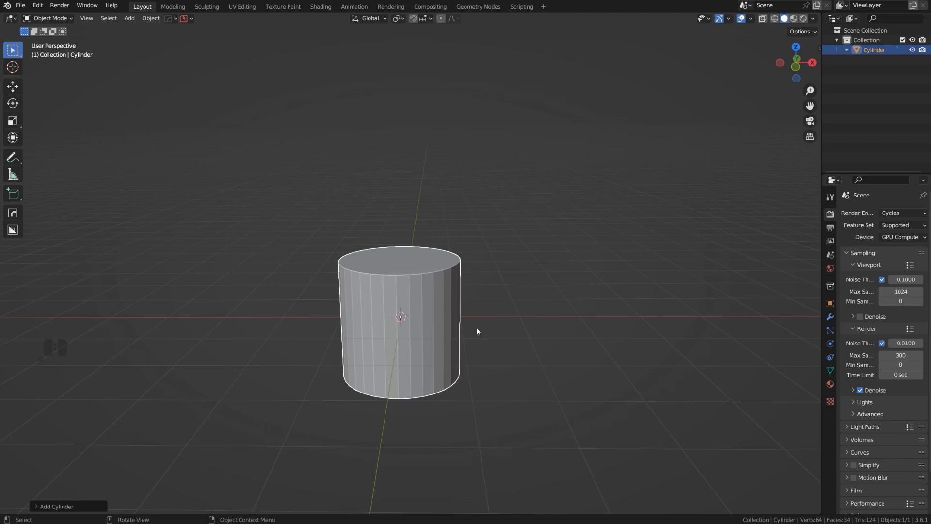
mouse_move(78, 493)
text(1)
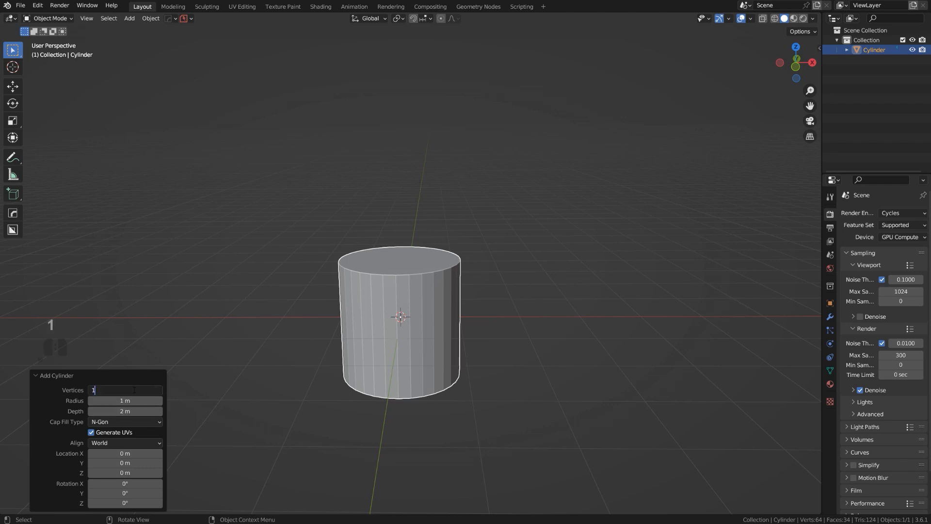
text(00)
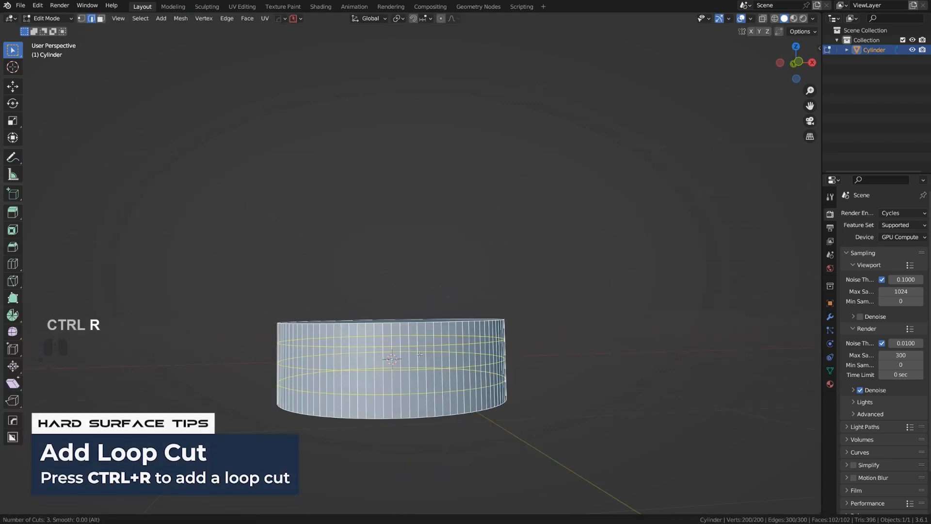
Add a HardOps bevel to soften the disc's rim edges
key(Tab)
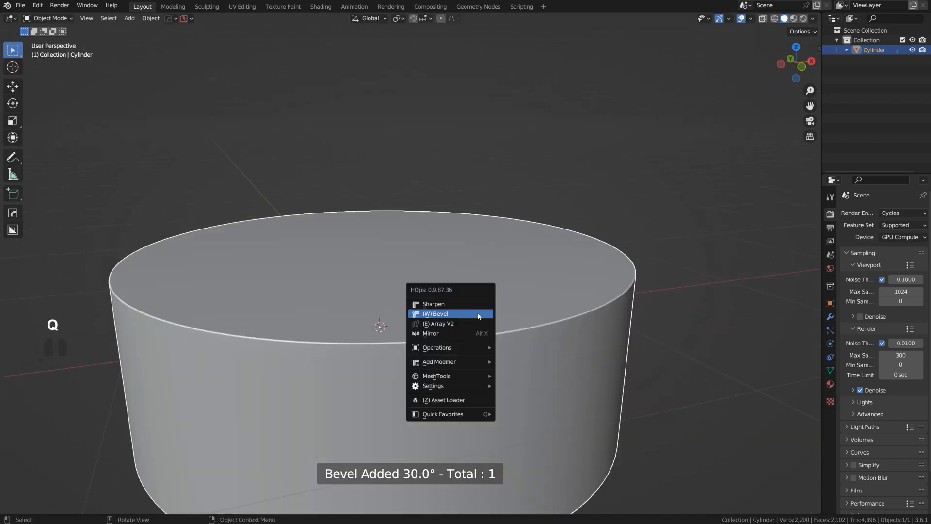
click(435, 313)
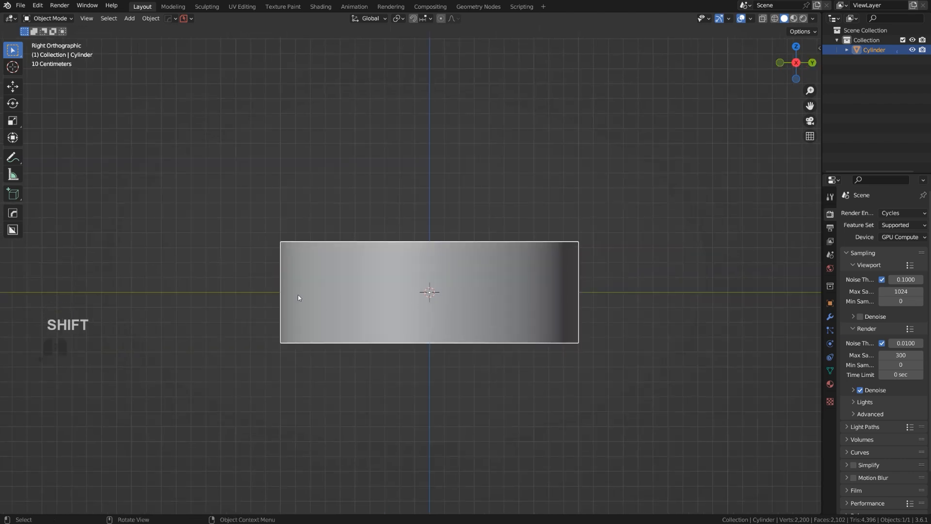
Box-cut a rectangular notch into the disc's lower side and sharpen with Weighted Normal
key(alt+w)
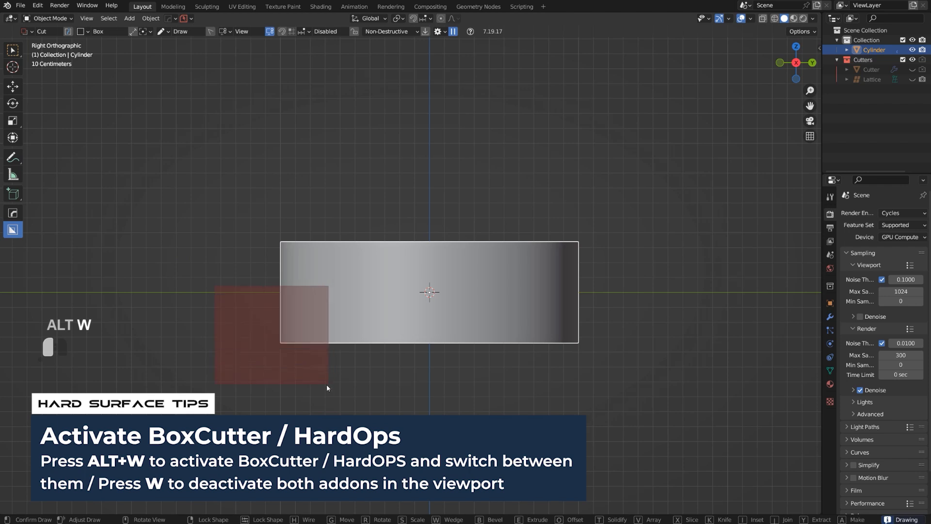
key(space)
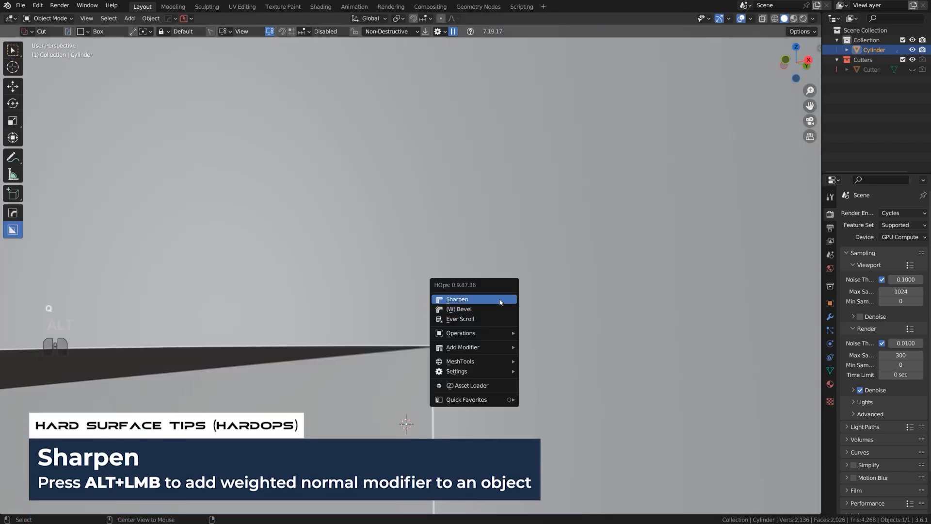
click(457, 299)
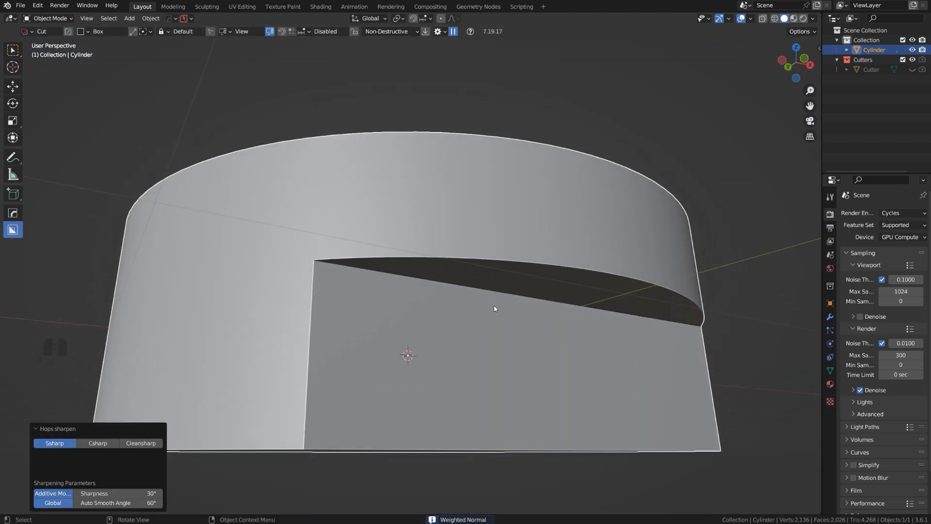
key(Tab)
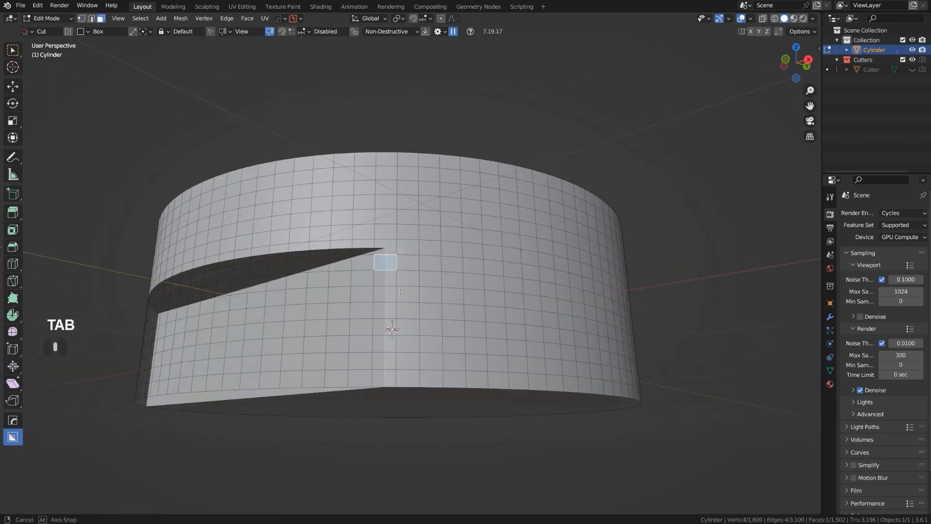
Cut the chamfered step and rounded windows into the base, viewed from the front
key(Tab)
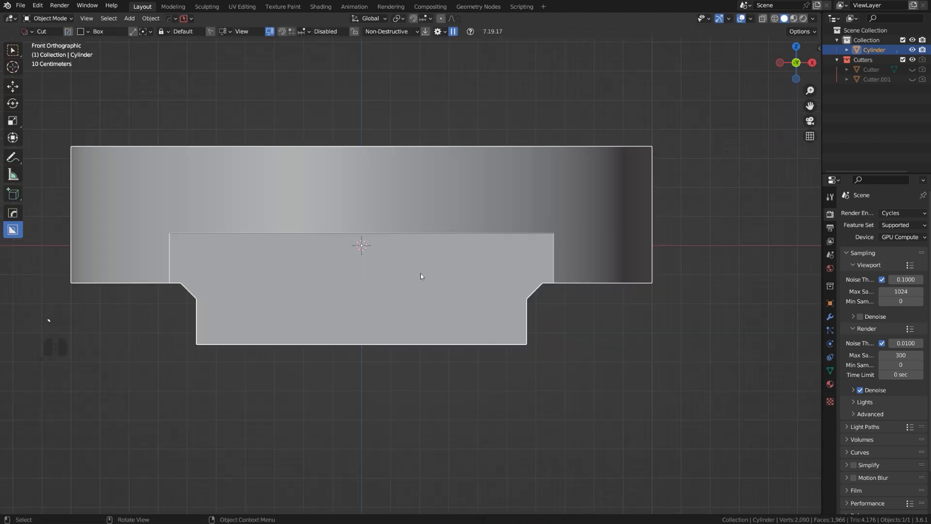
drag(422, 256, 506, 327)
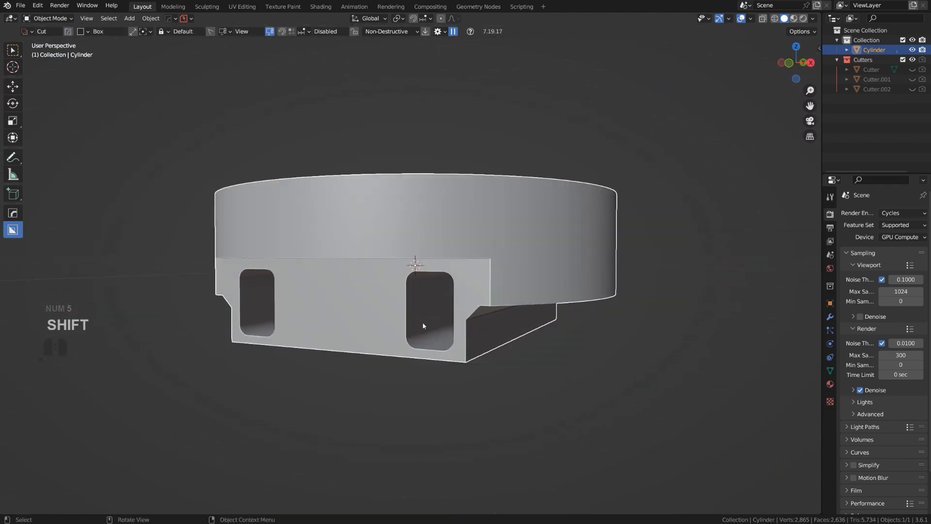
key(KP_1)
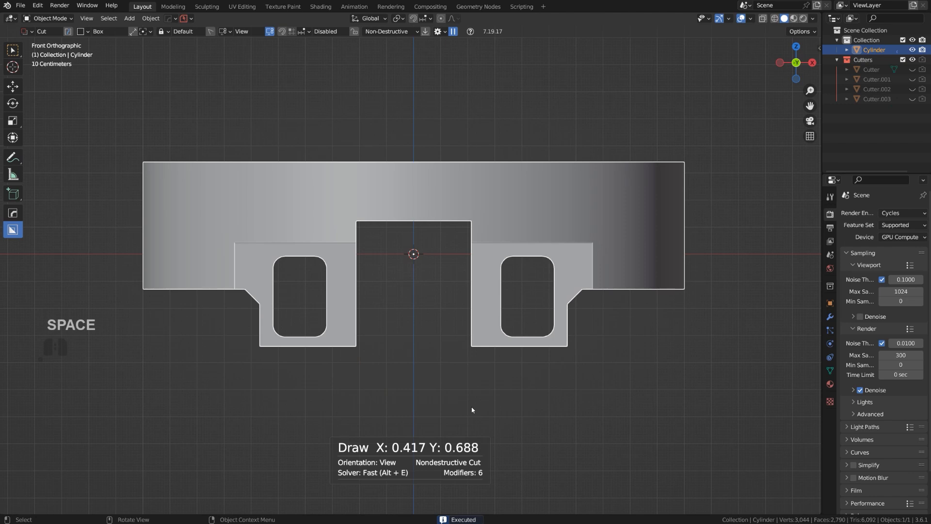
Draw a small box cut on the inner wall and set its depth as a narrow slit
drag(416, 256, 417, 237)
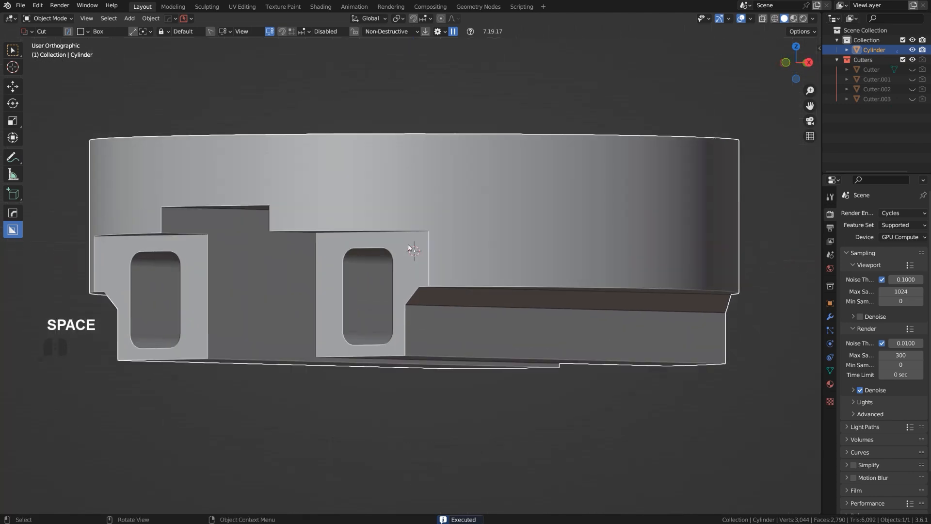
drag(416, 249, 445, 220)
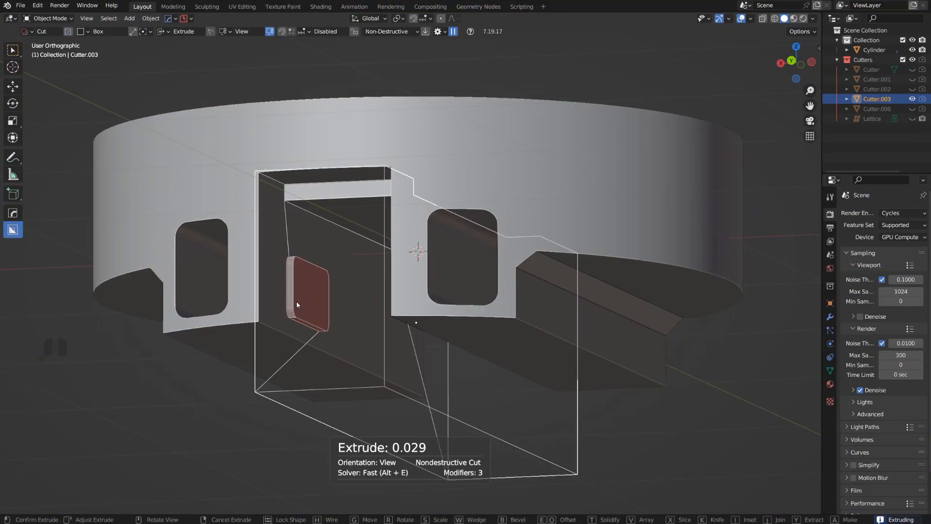
key(h)
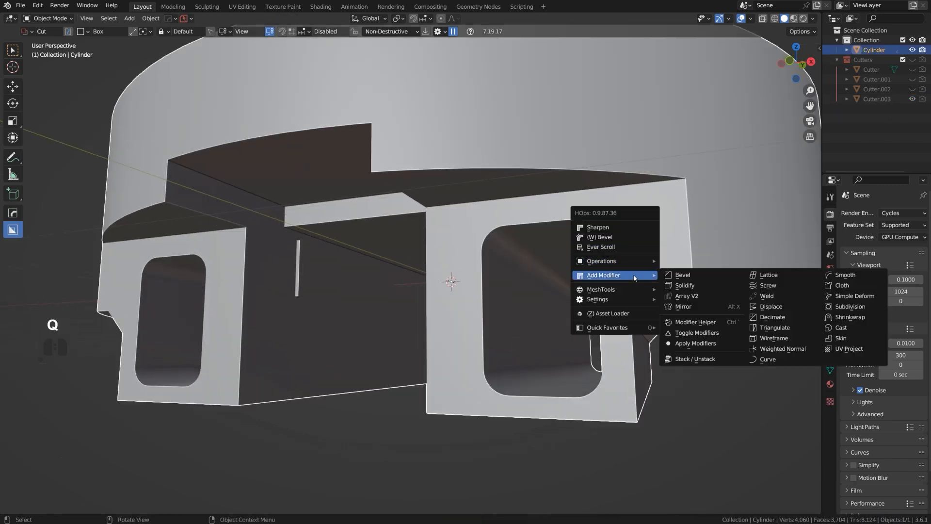
Apply the cutters' modifiers and bevel the edge loops around the underside cutouts
click(695, 342)
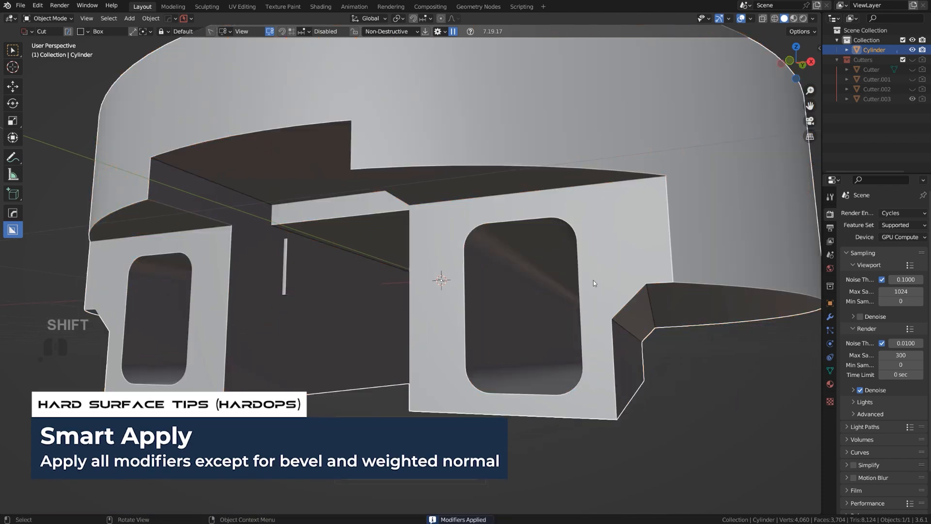
key(Tab)
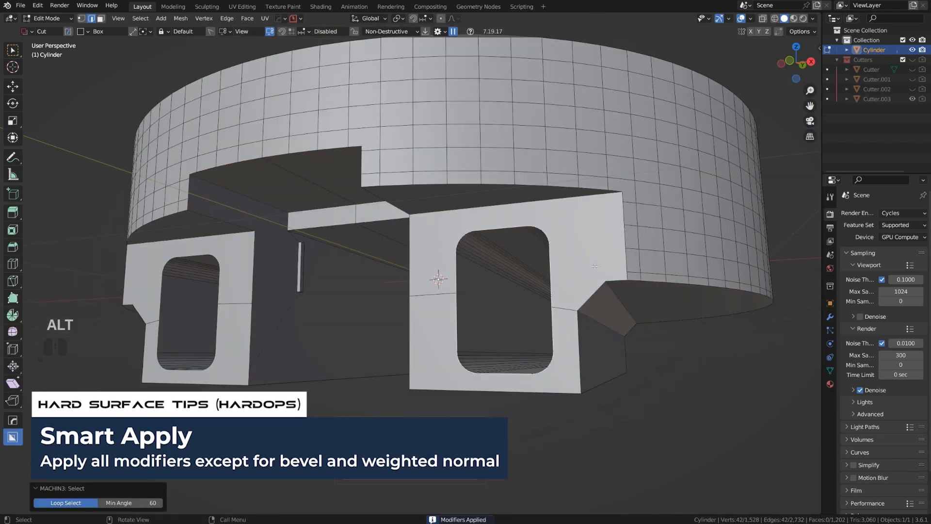
key(ctrl+b)
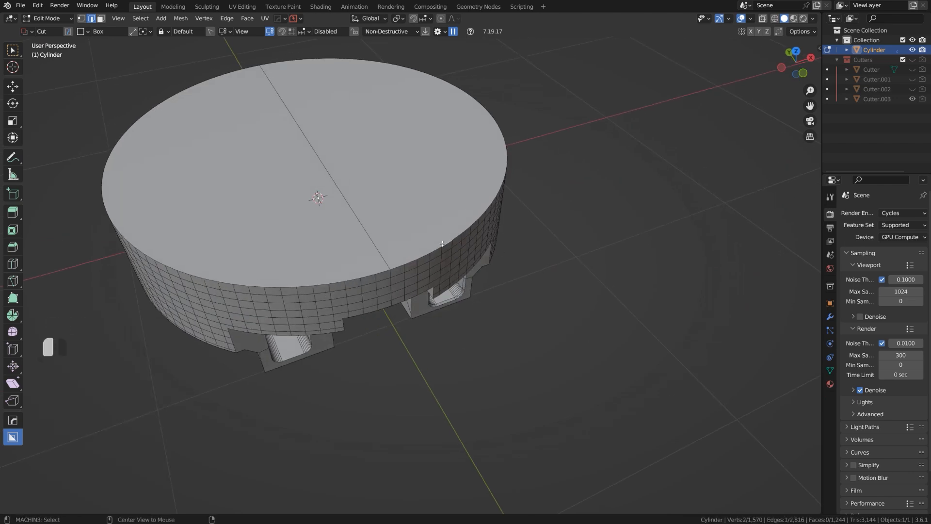
key(ctrl+b)
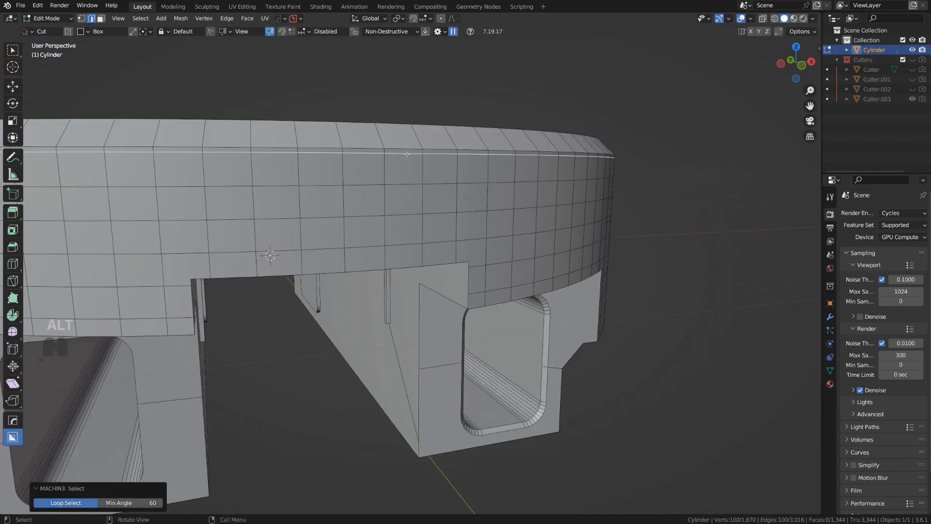
key(Tab)
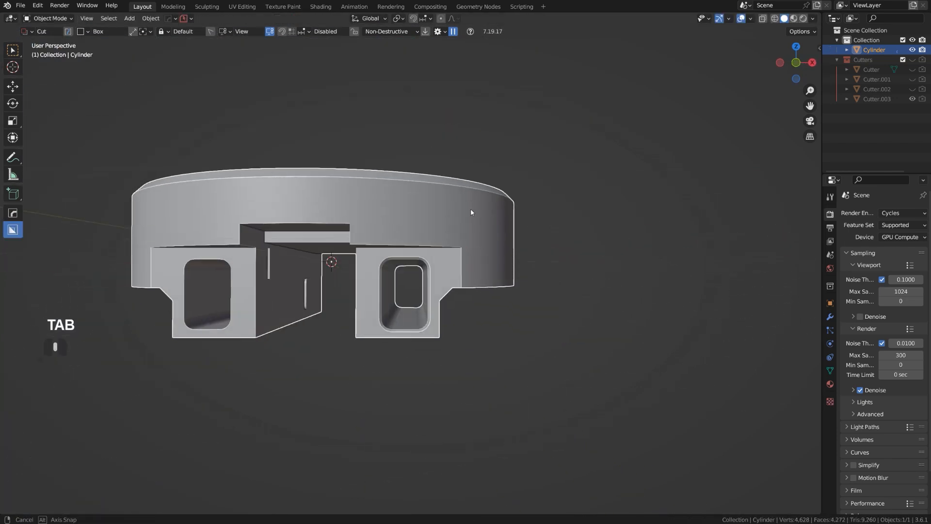
key(Tab)
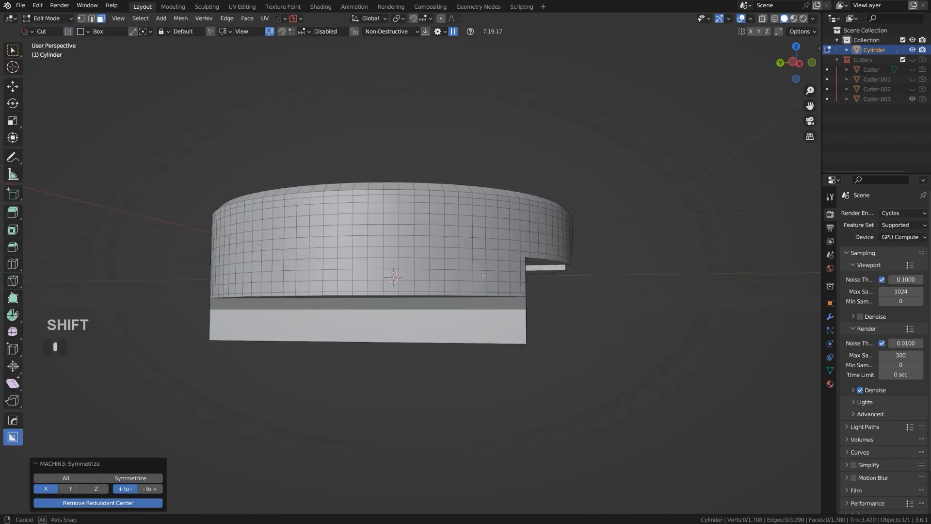
Bevel the remaining cutout edge and symmetrize the mesh so both halves mirror
key(Tab)
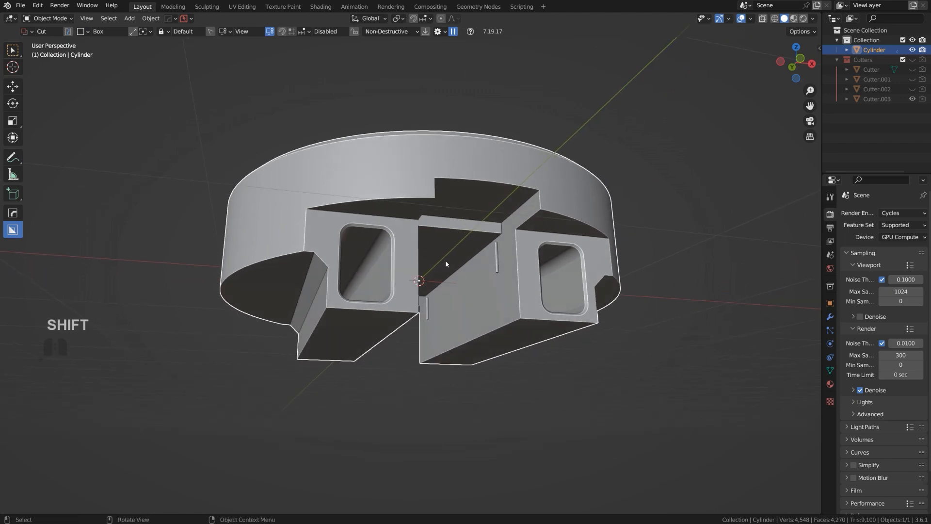
key(Tab)
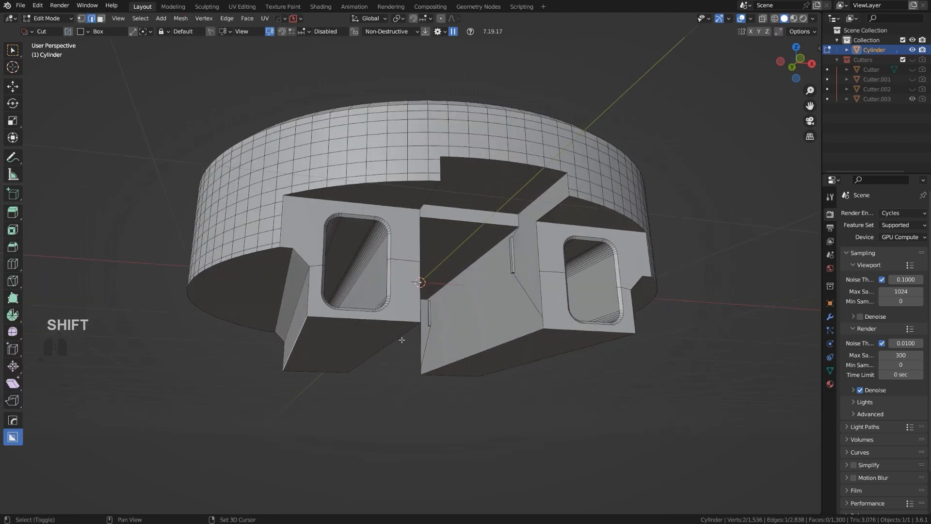
key(ctrl+b)
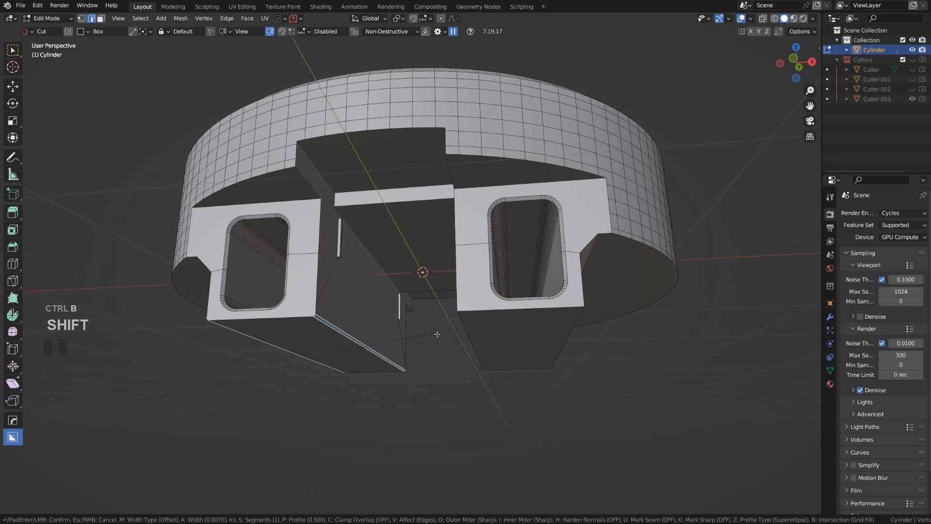
key(Tab)
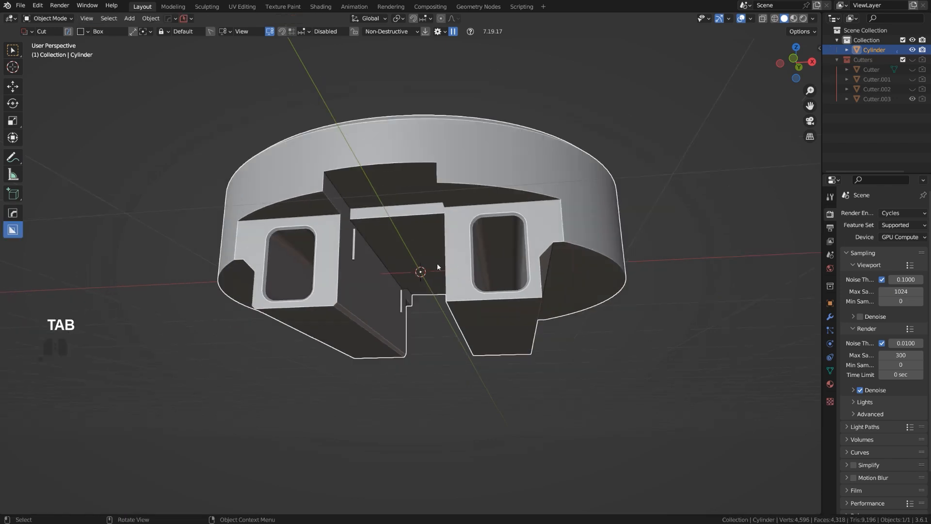
key(Tab)
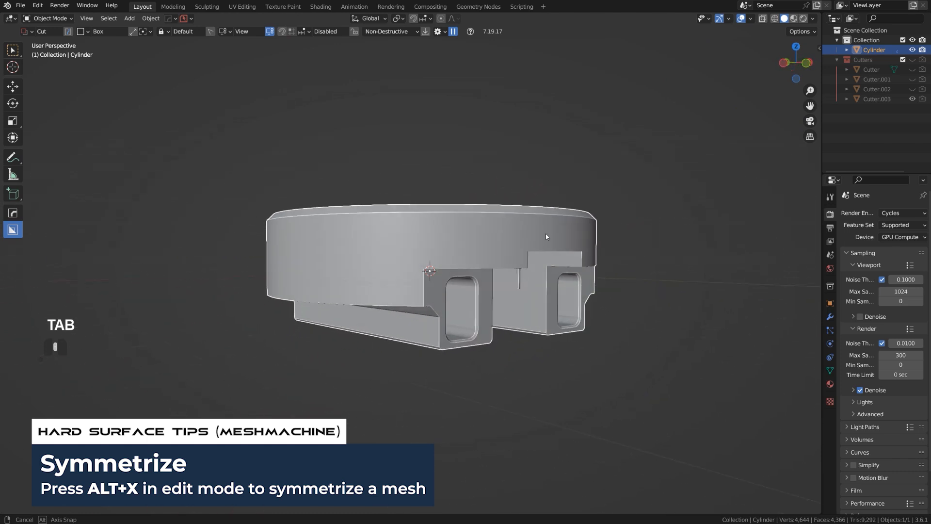
Squash a face ring near the top into a groove and add small rim notches
key(Tab)
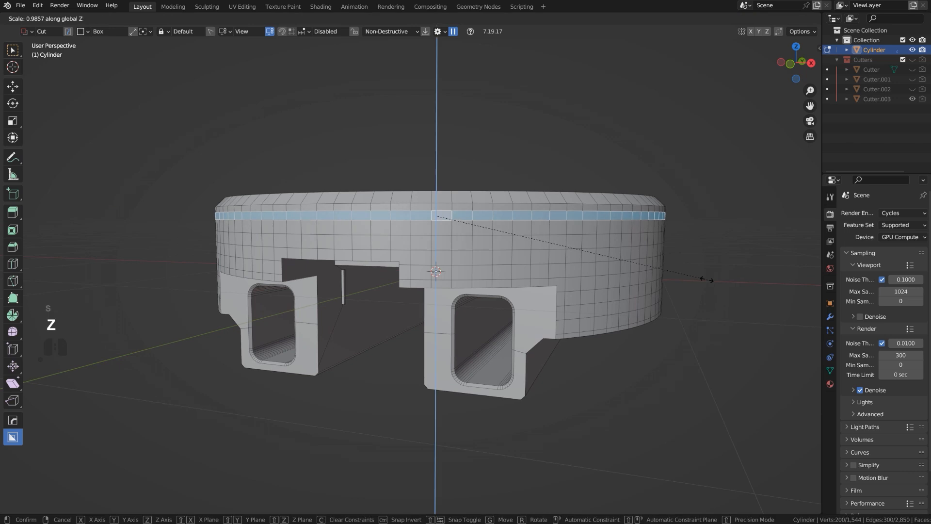
mouse_move(571, 252)
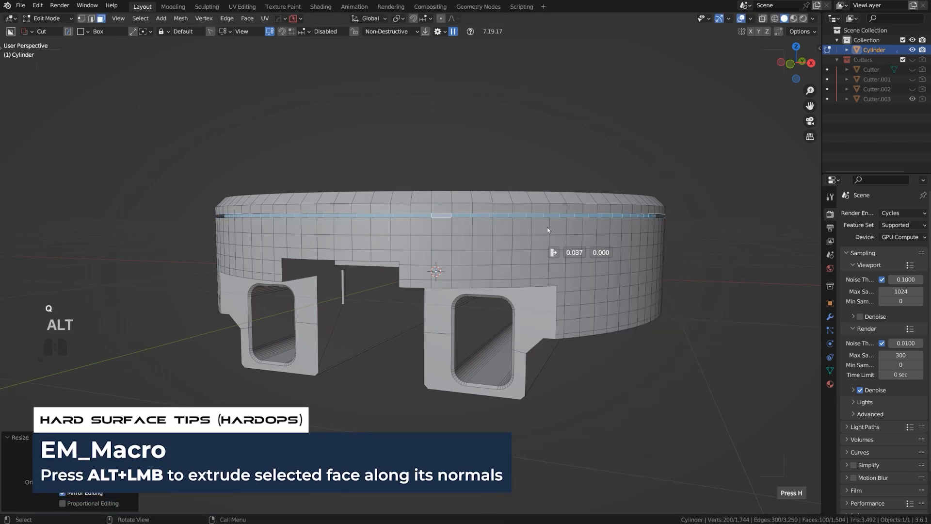
key(Tab)
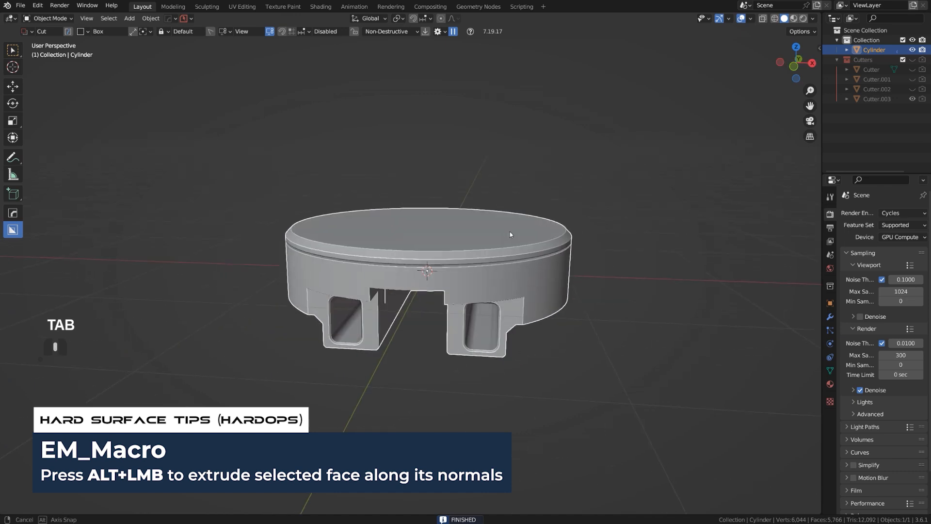
key(KP_5)
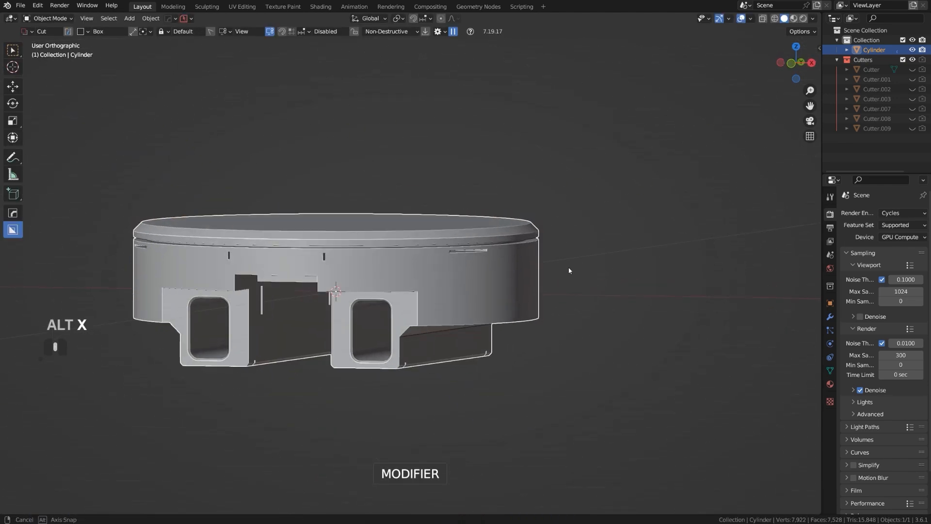
Draw circular cuts on the underside and set their depth and segment count
key(KP_5)
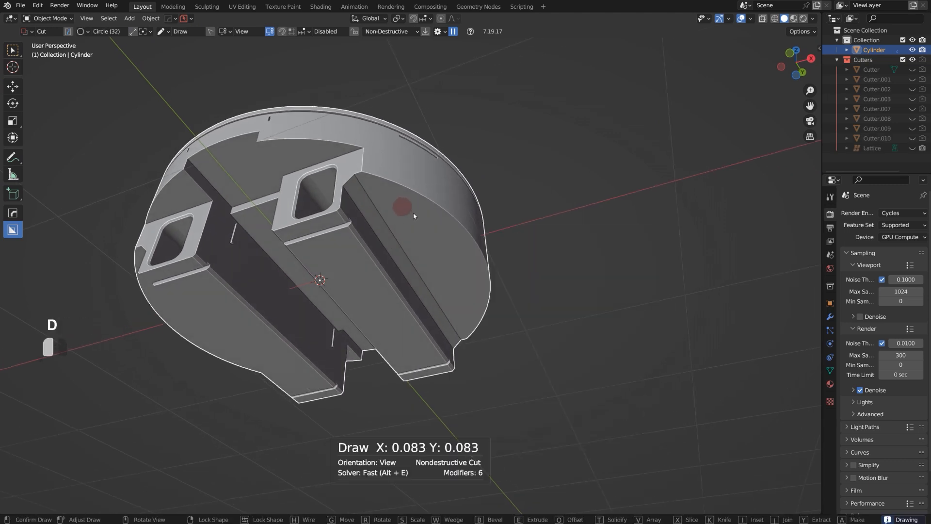
key(shift+v)
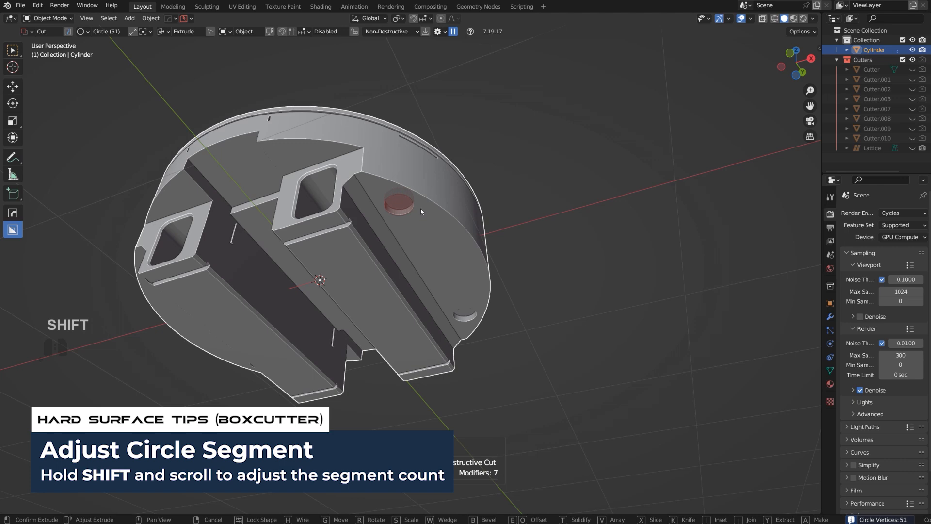
scroll(down, 3)
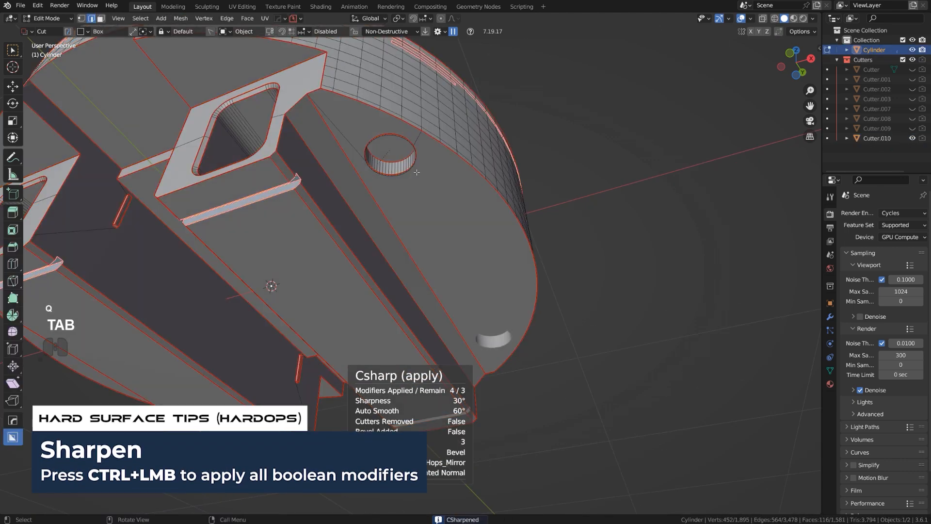
Tidy the mesh around the new recesses with a knife cut outward
key(ctrl+b)
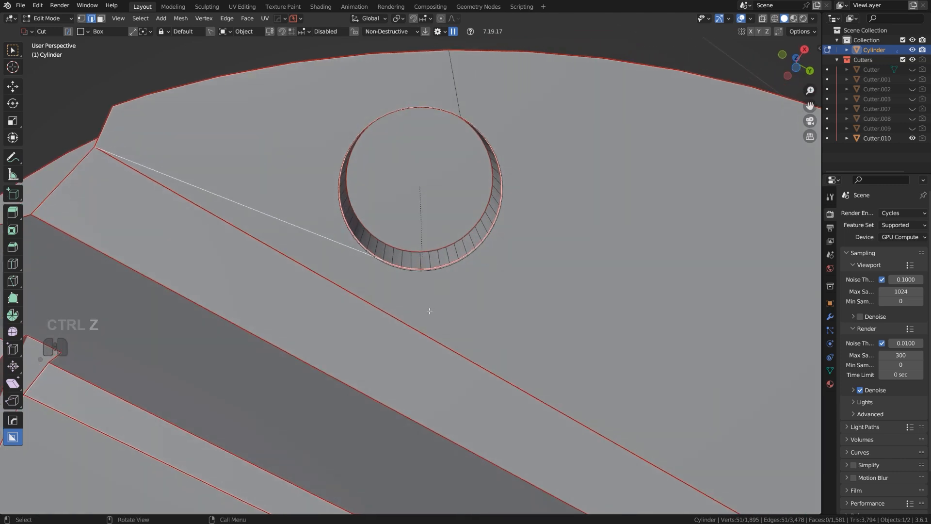
key(k)
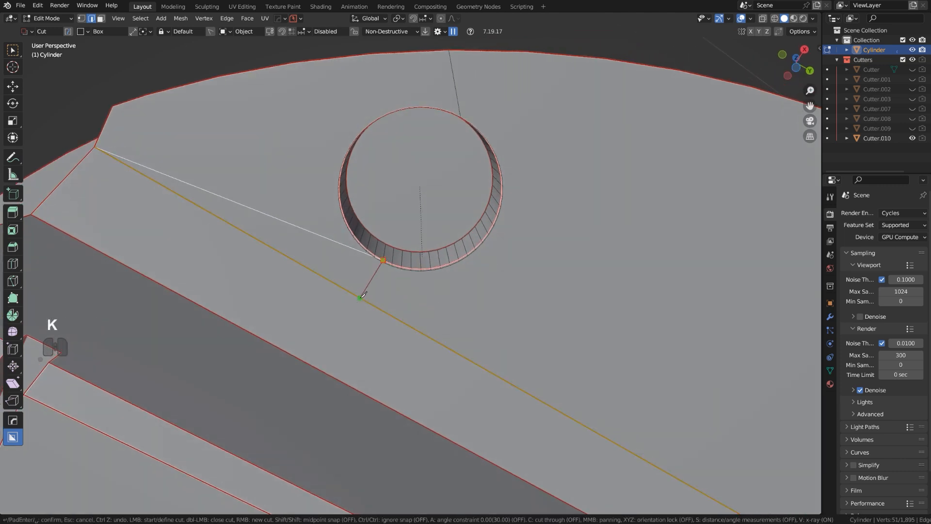
key(x)
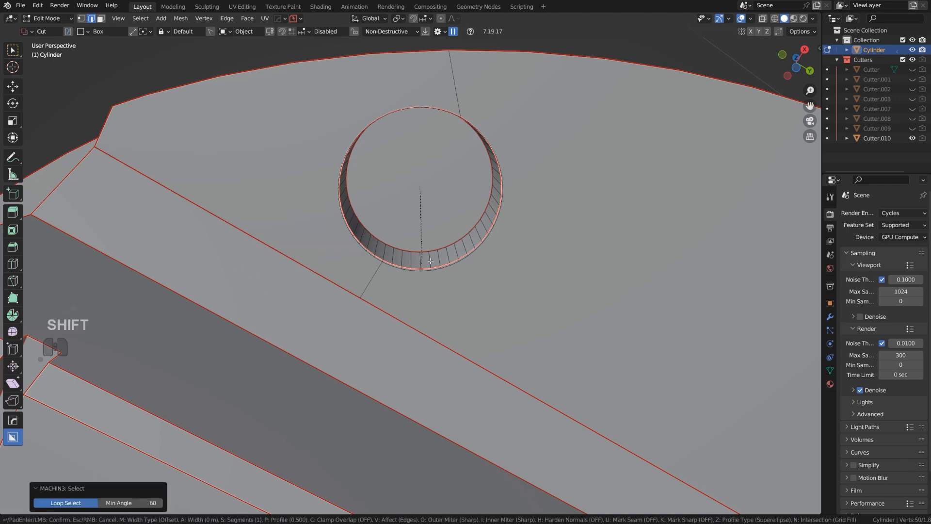
key(Tab)
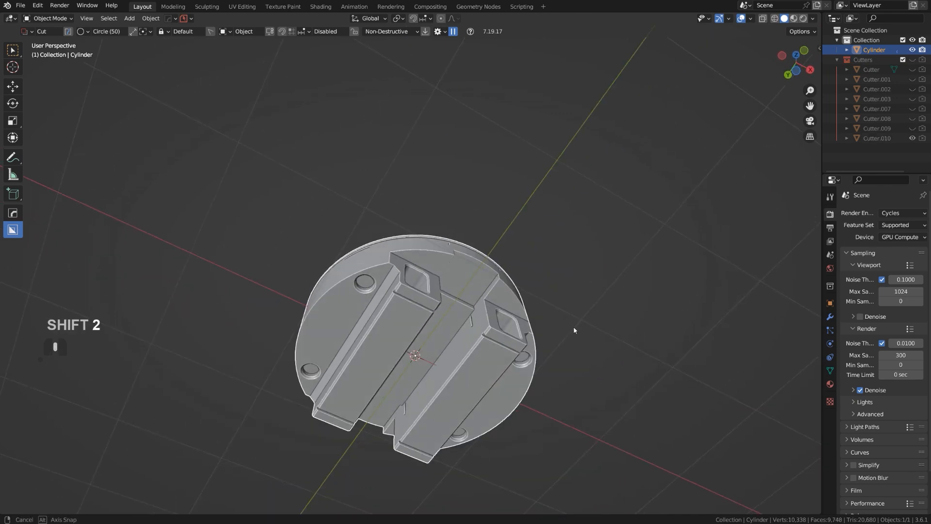
Inset and extrude the top face into a raised stepped central boss
key(Tab)
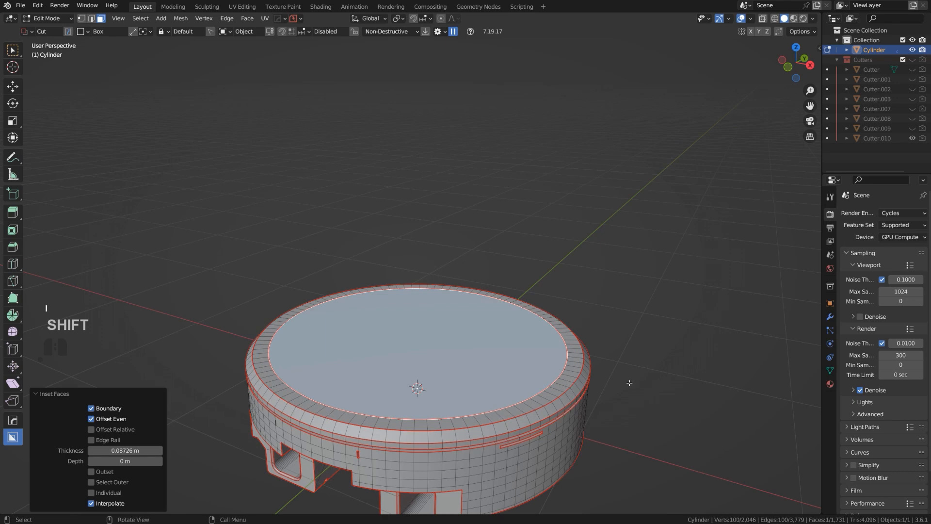
key(e)
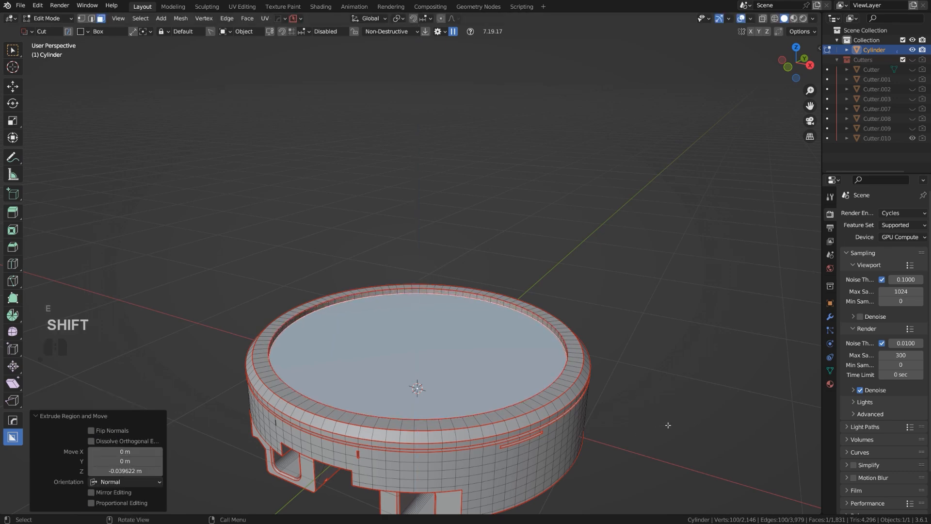
key(s)
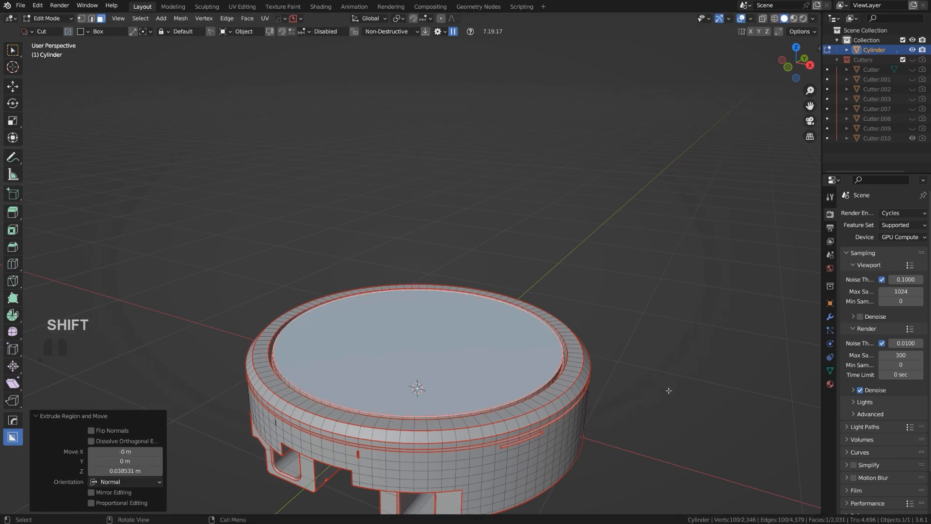
key(ctrl+b)
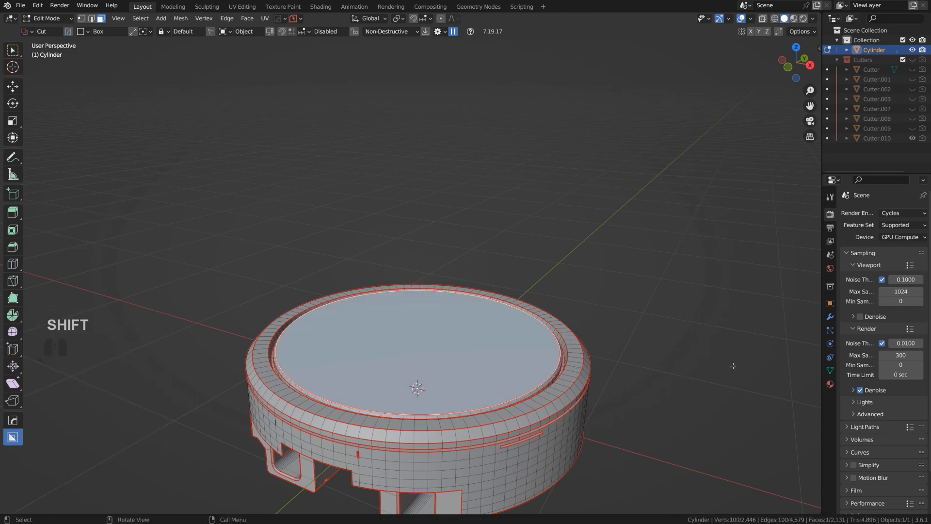
key(e)
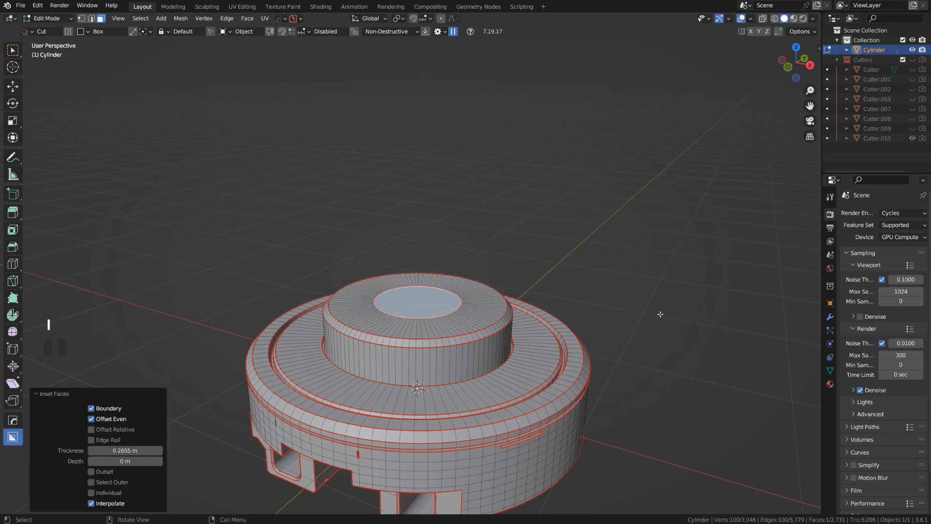
Scale the inner ring, sink it into a deep central hole and bevel its rim
key(s)
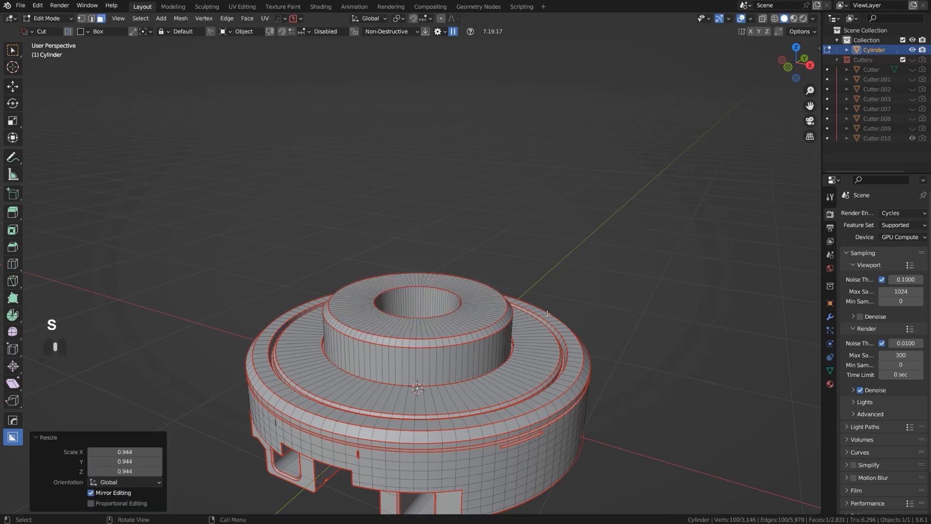
key(ctrl+b)
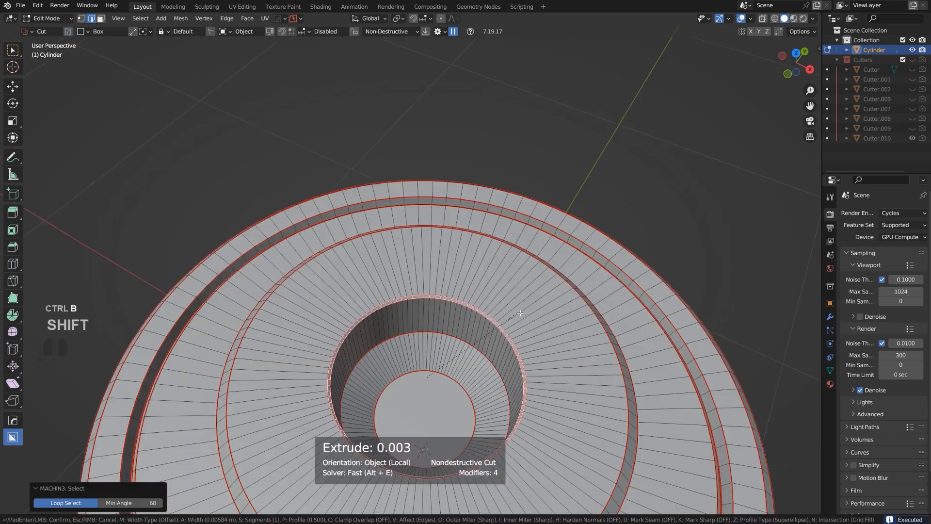
key(Tab)
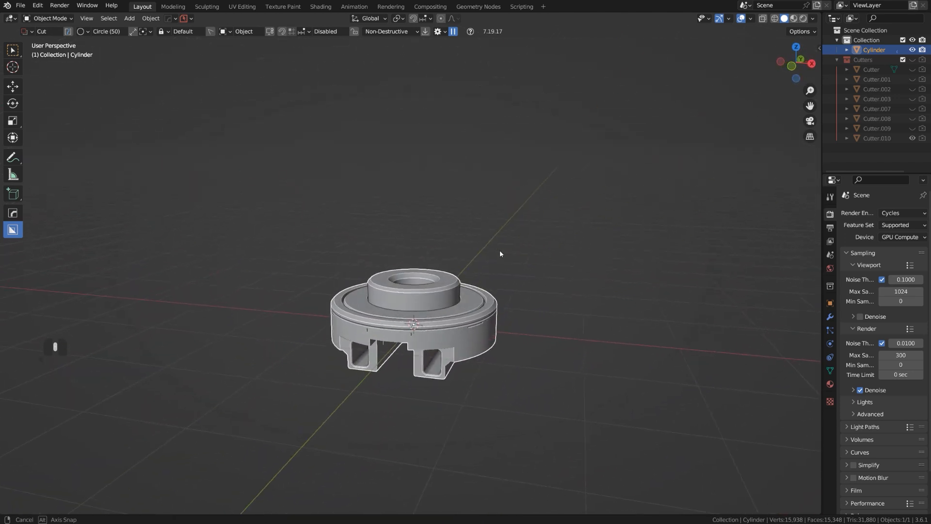
Draw a box cutter on the top ring's side wall, rotate it about Z and hide it to reveal the notch
key(KP_5)
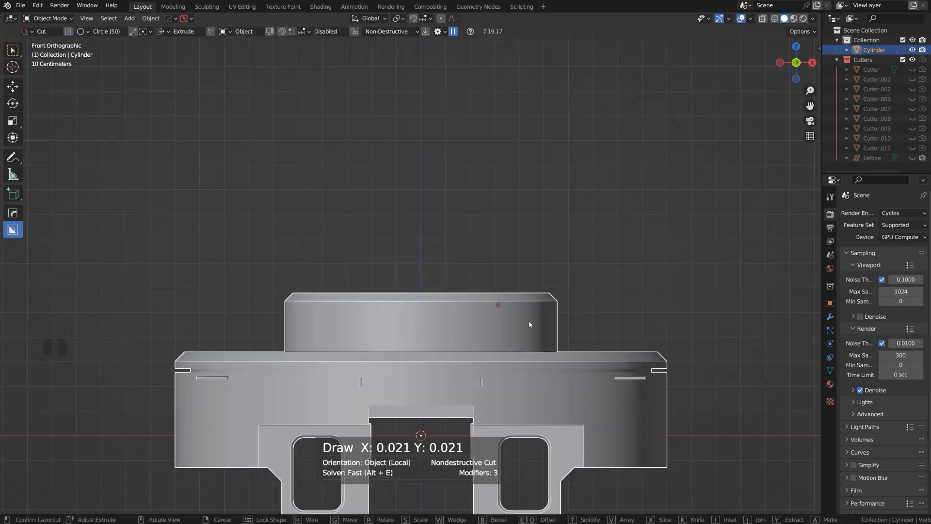
key(d)
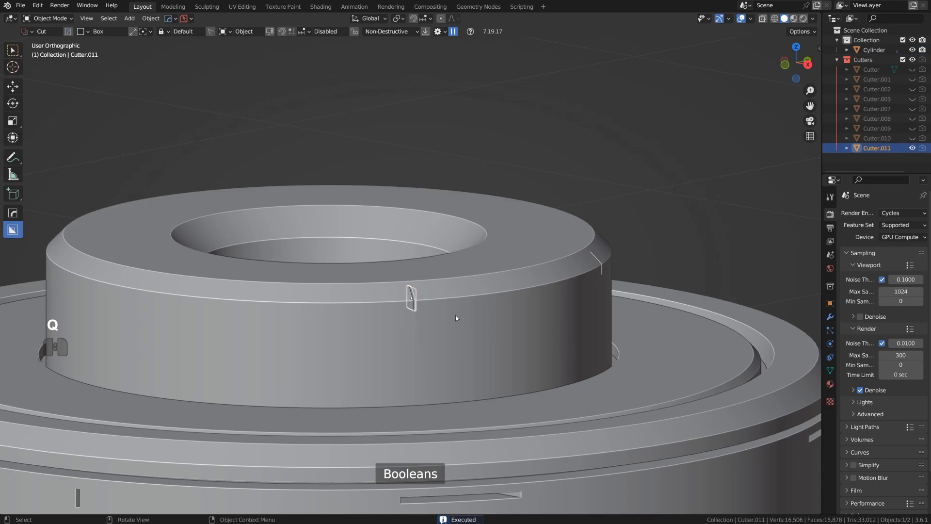
key(7)
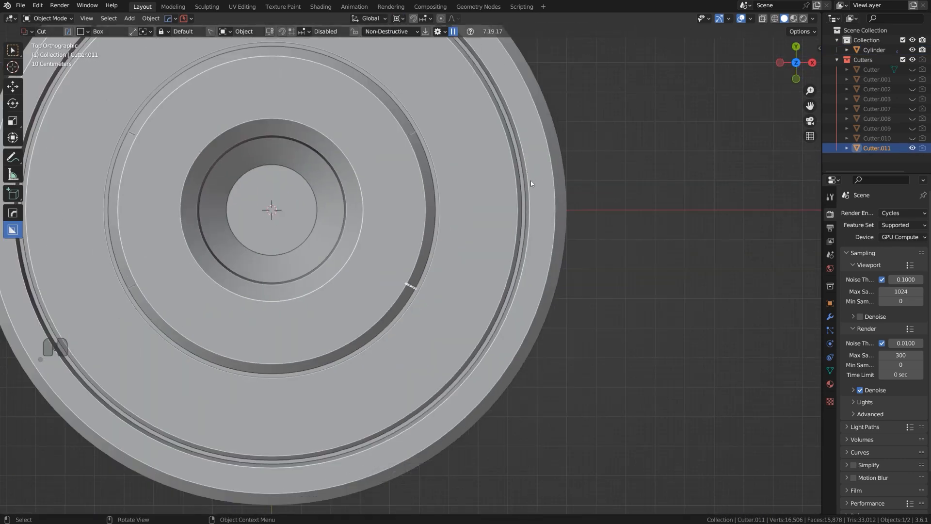
key(r)
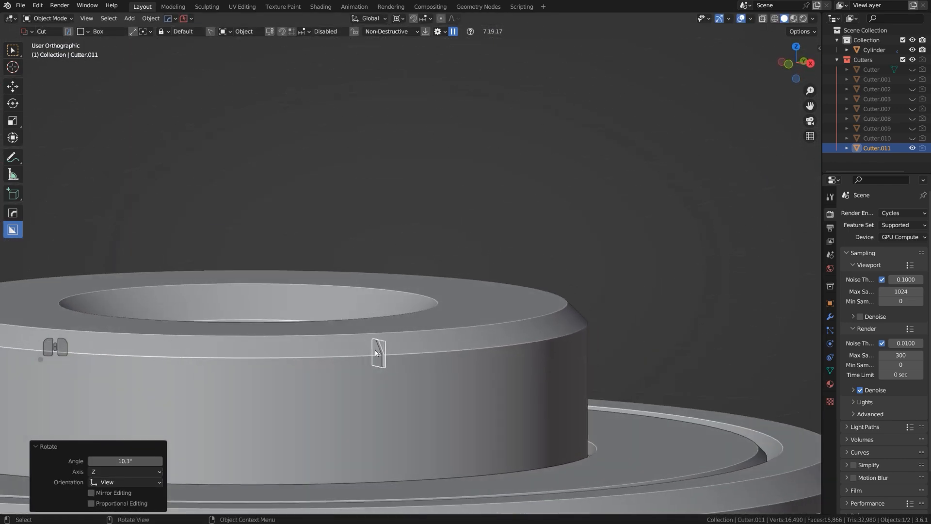
key(Tab)
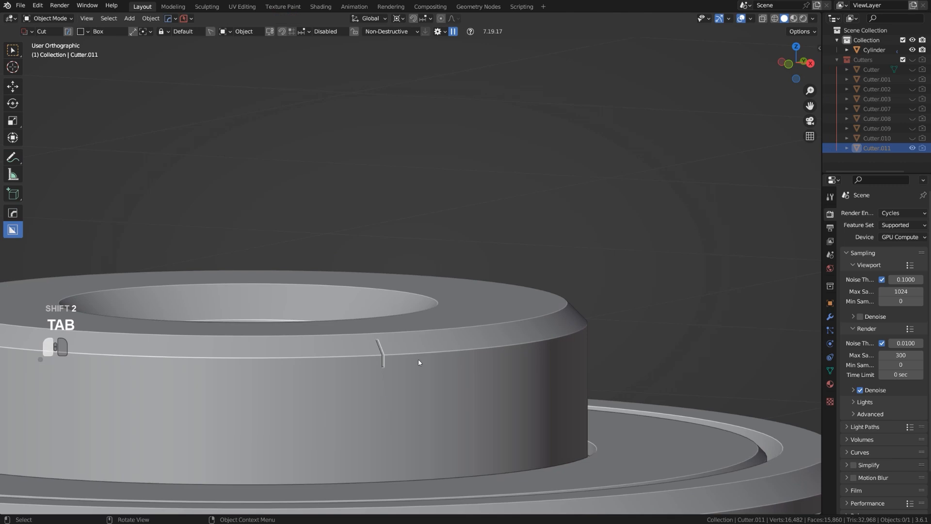
key(ctrl+r)
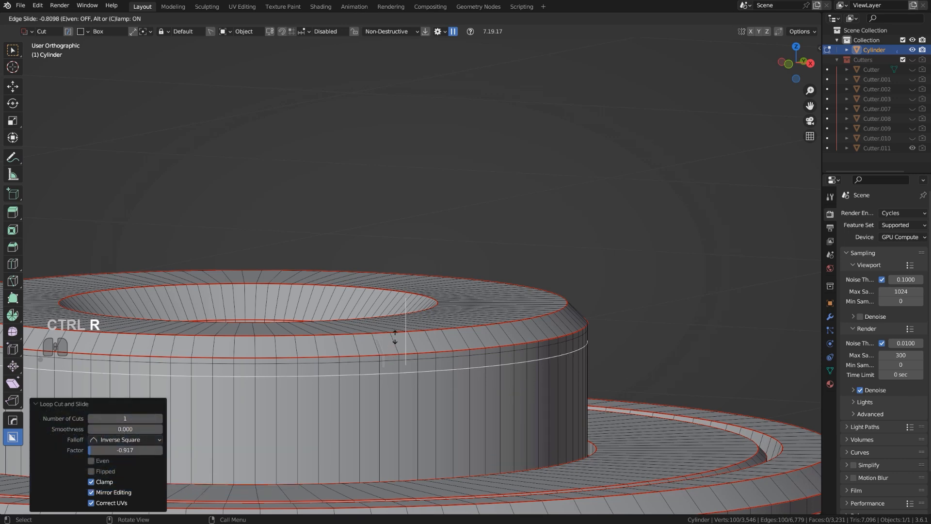
Place an edge loop on the ring's side and another across its top face, then leave Edit Mode
key(Tab)
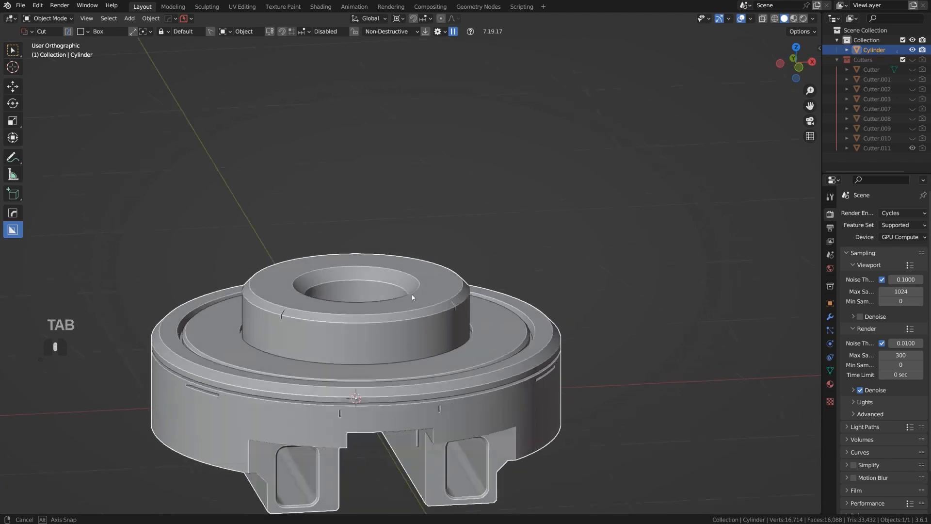
key(Tab)
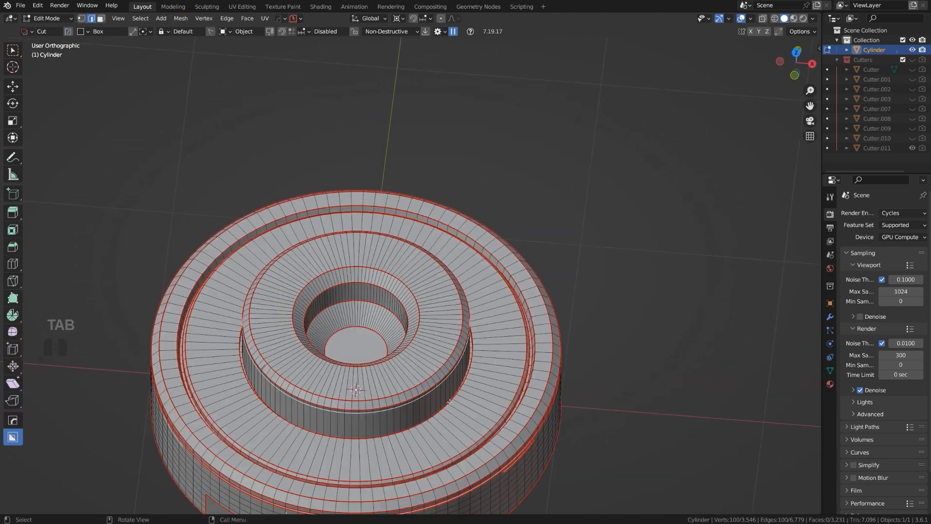
key(ctrl+r)
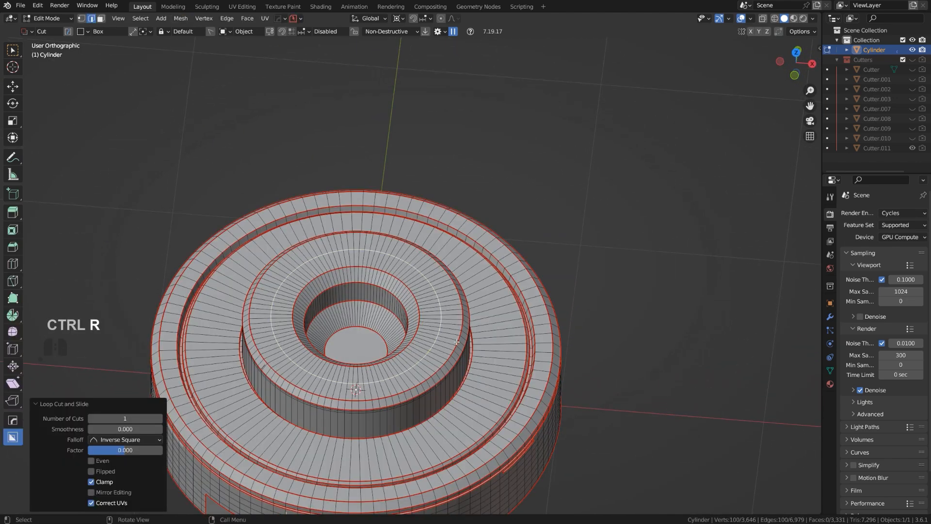
key(s)
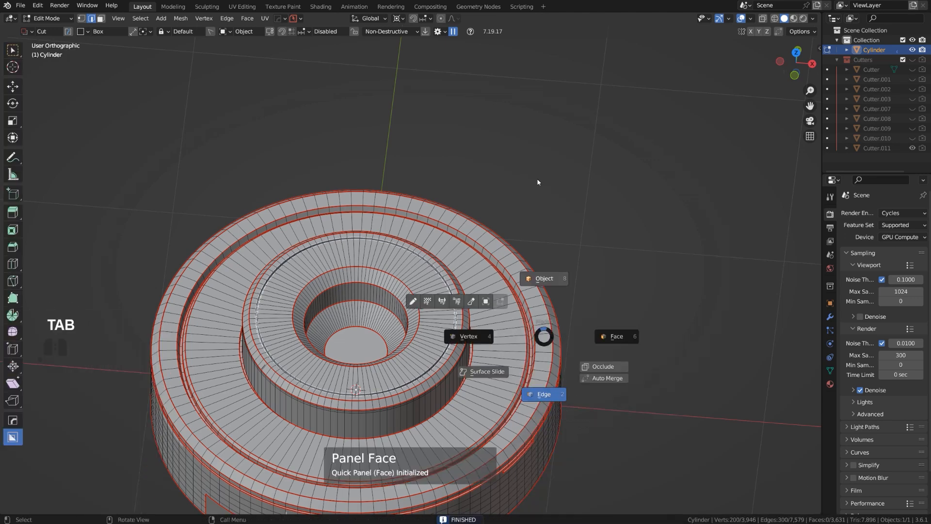
key(Tab)
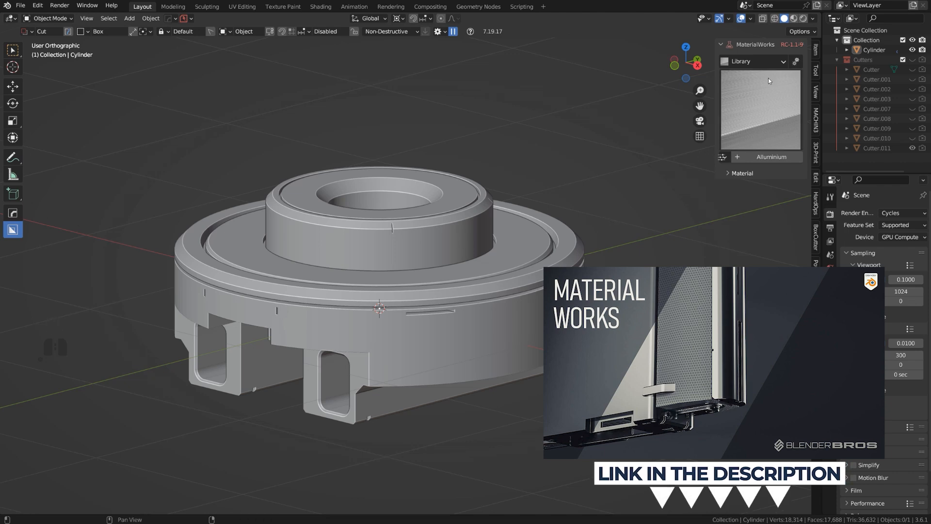
Apply the Machined Steel preset from MaterialWorks' Metal category and set its texture scale to 3
click(754, 61)
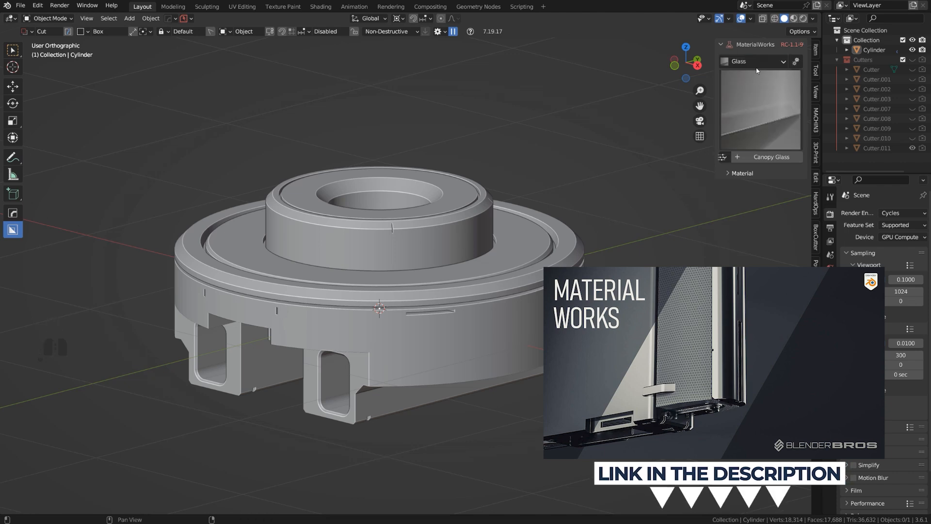
click(757, 61)
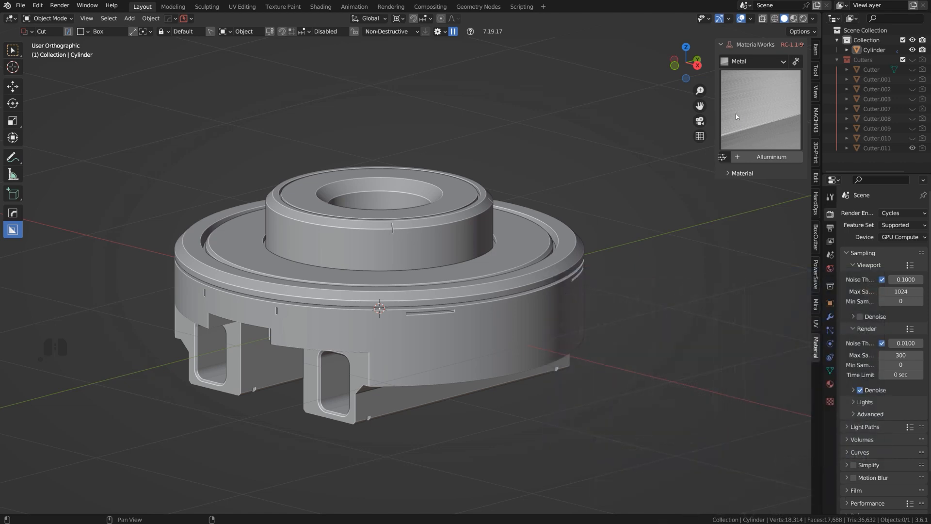
mouse_move(753, 142)
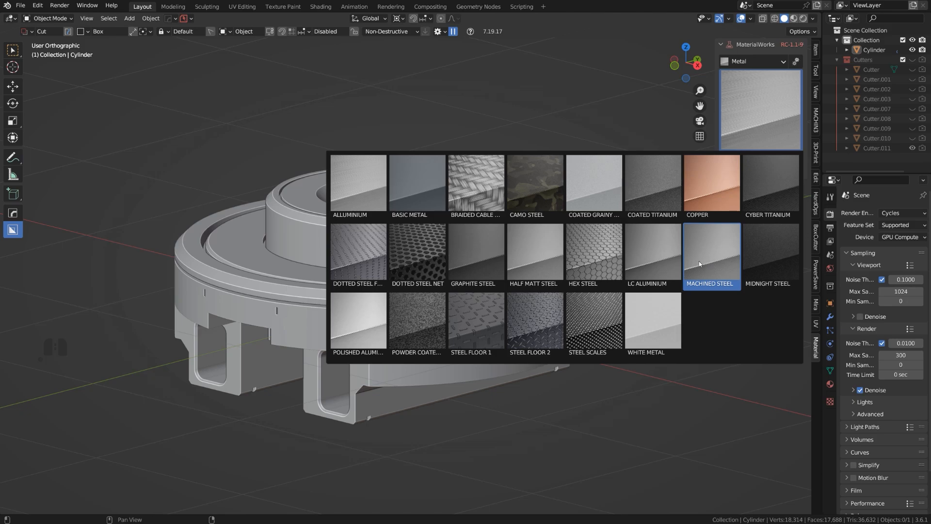
click(711, 255)
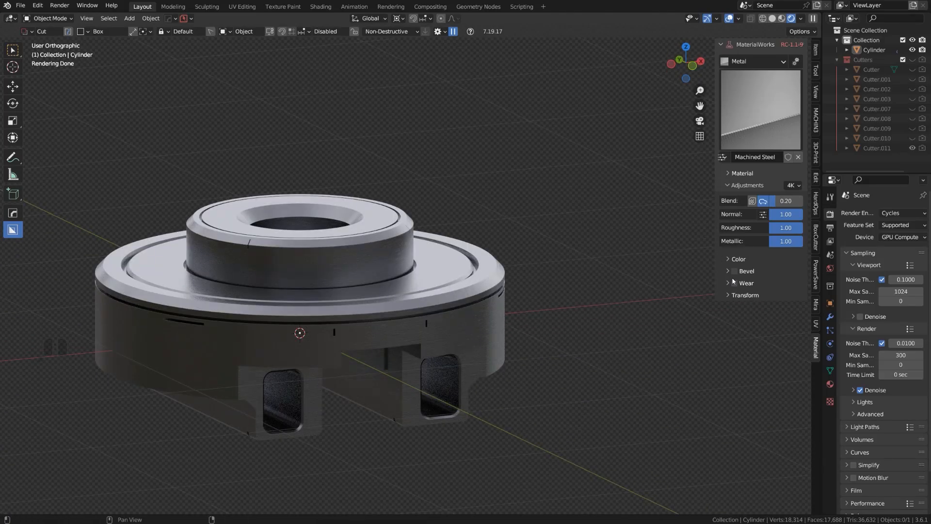
click(745, 295)
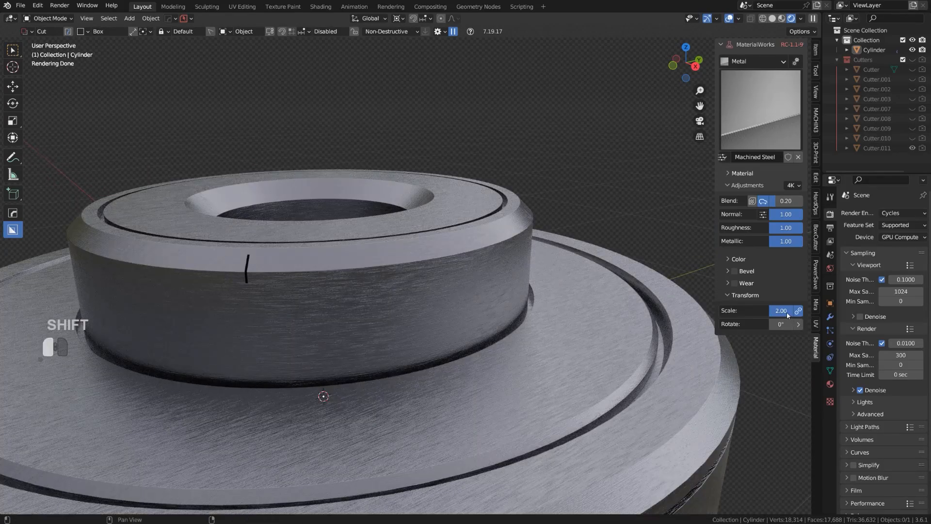
text(3)
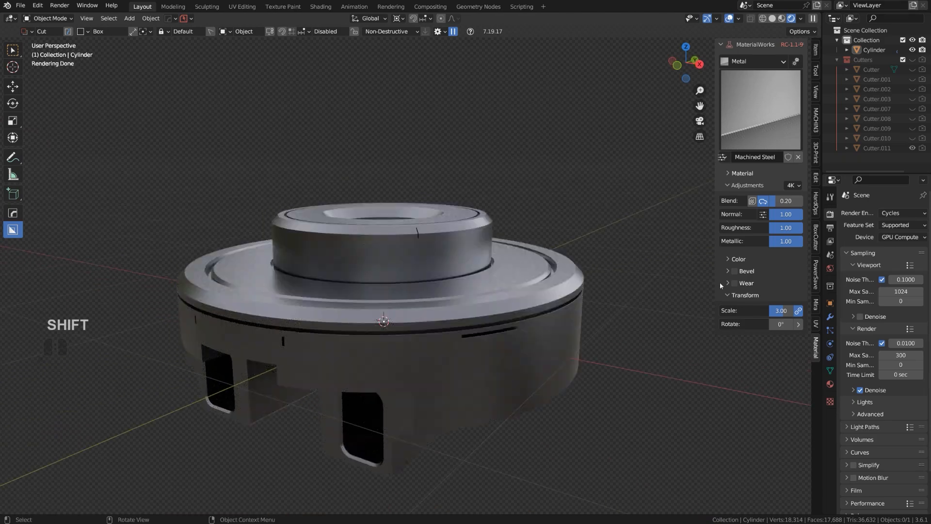
Enable wear with WearLayer1 at scale 5, strength 0.07 and WearLayer2 strength 0.09
click(729, 283)
text(5)
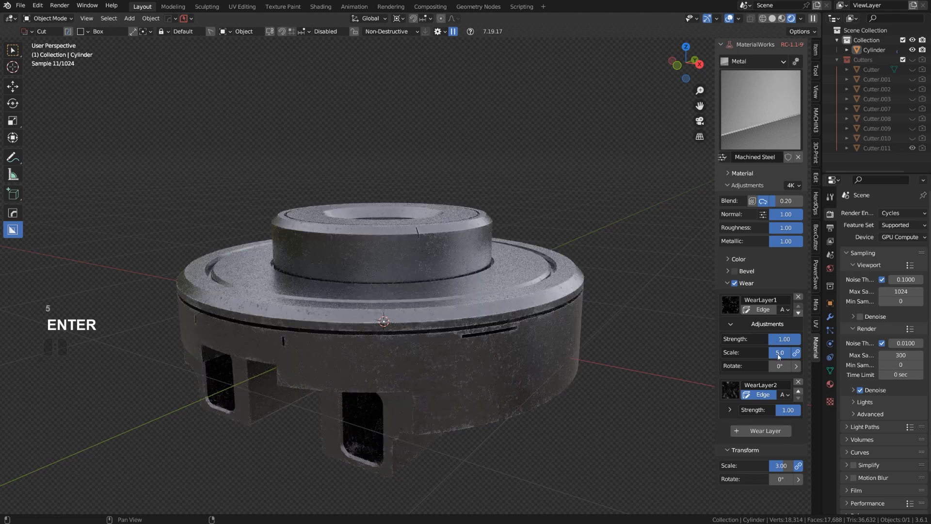
click(784, 338)
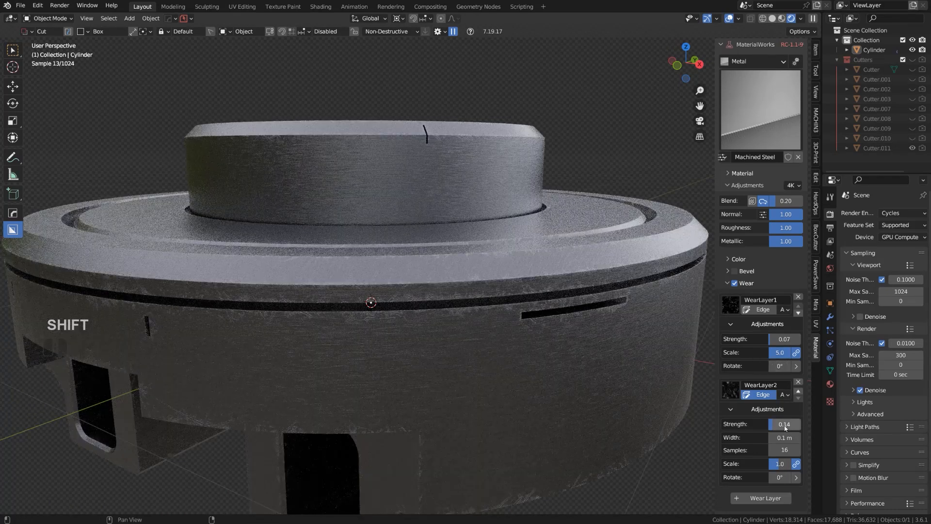
drag(795, 424, 772, 424)
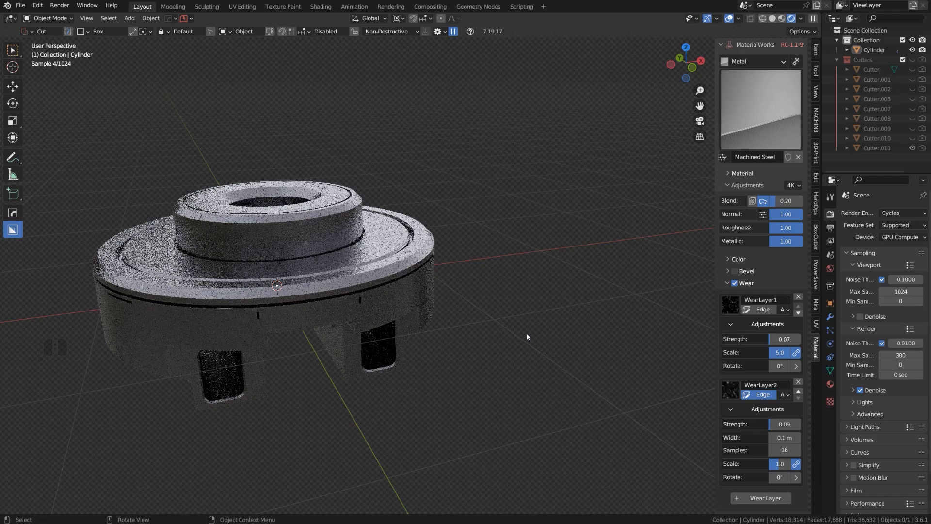
key(shift+a)
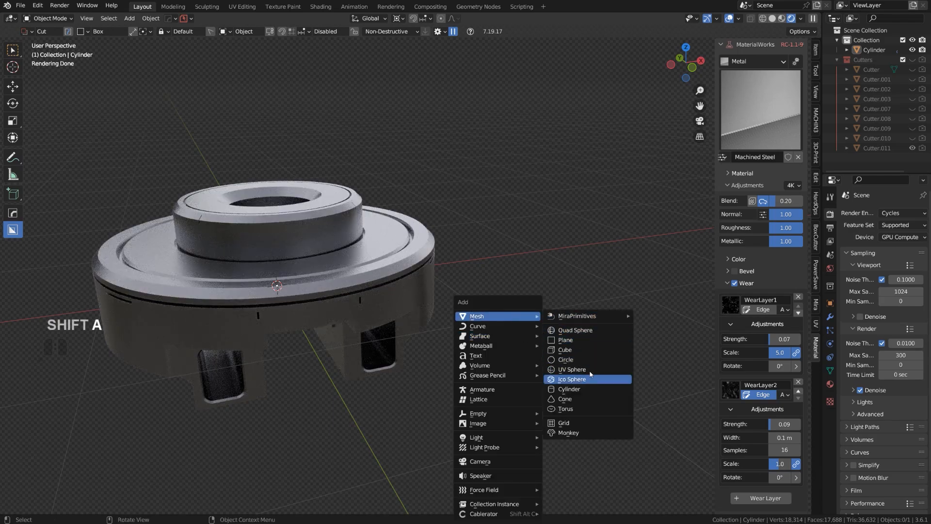
Add a scaled-up mesh plane as a floor and position the part resting on it
click(565, 339)
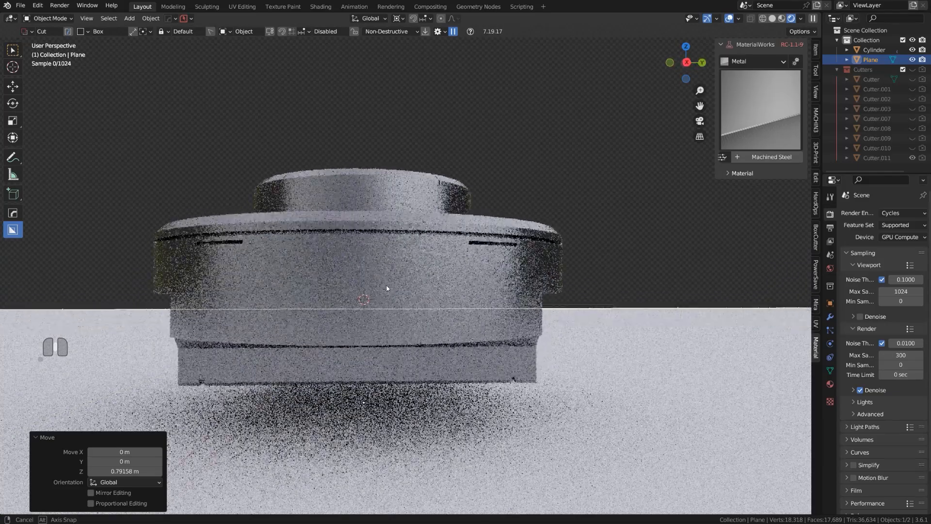
drag(386, 288, 470, 311)
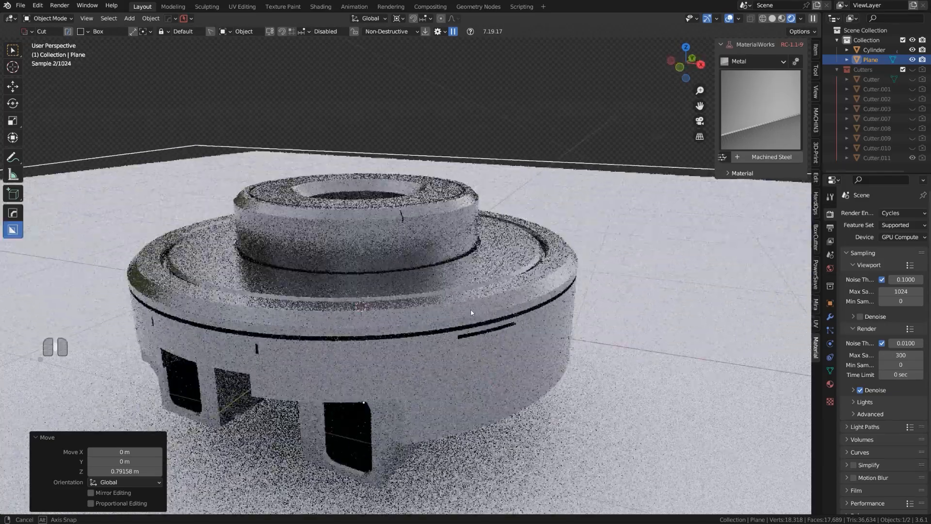